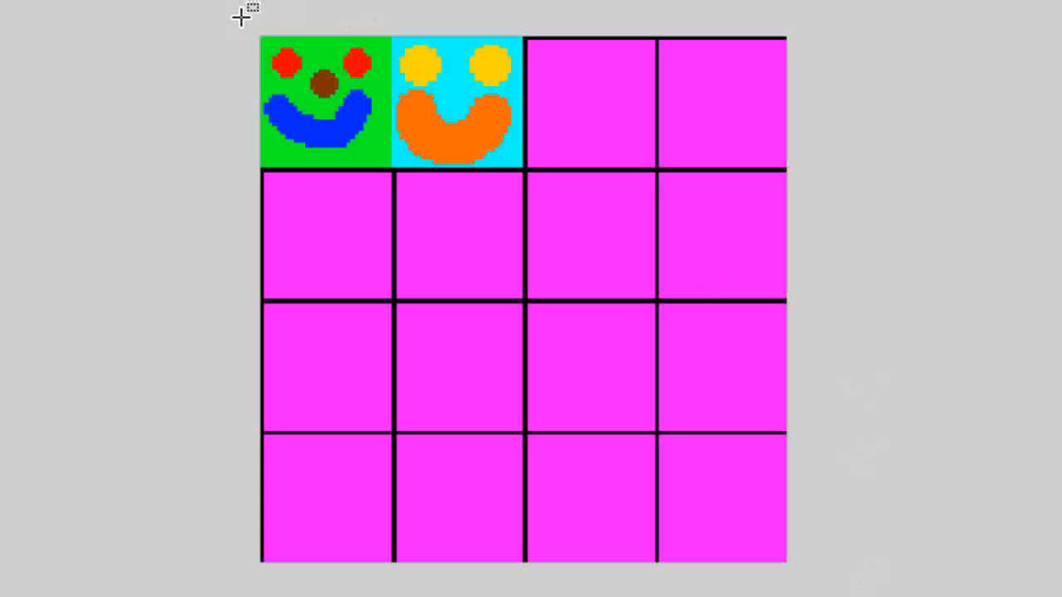
# Declare a private BufferedImage field named test in Game
pyautogui.click(325, 104)
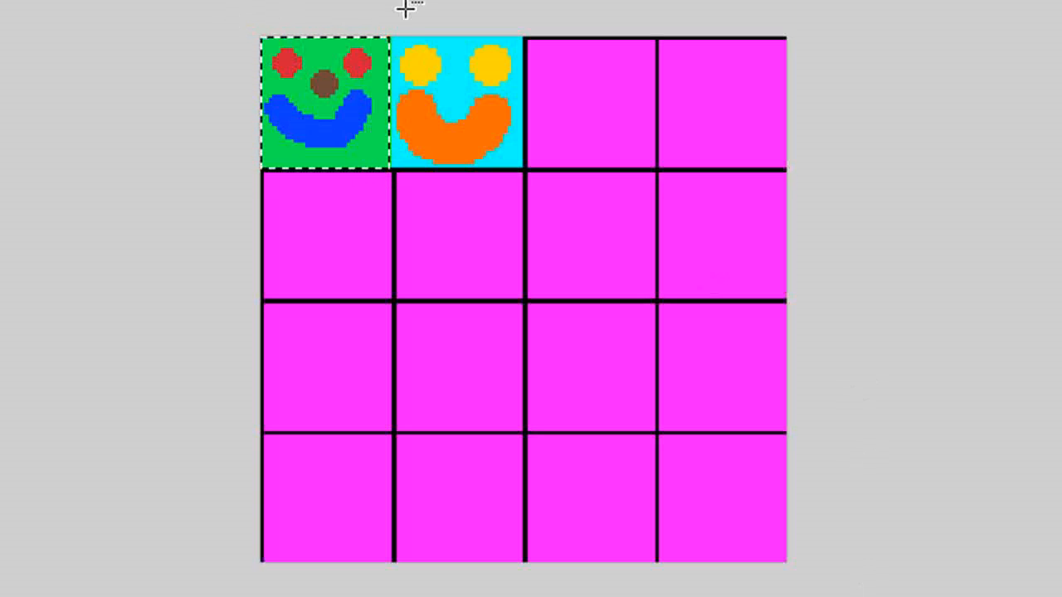
pyautogui.click(451, 103)
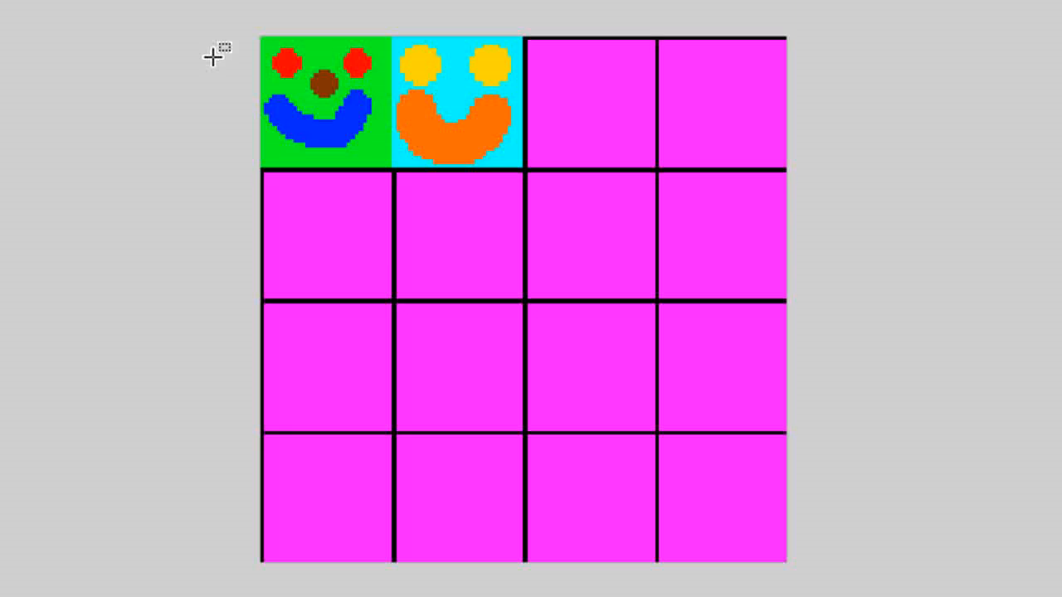
pyautogui.moveTo(240, 20)
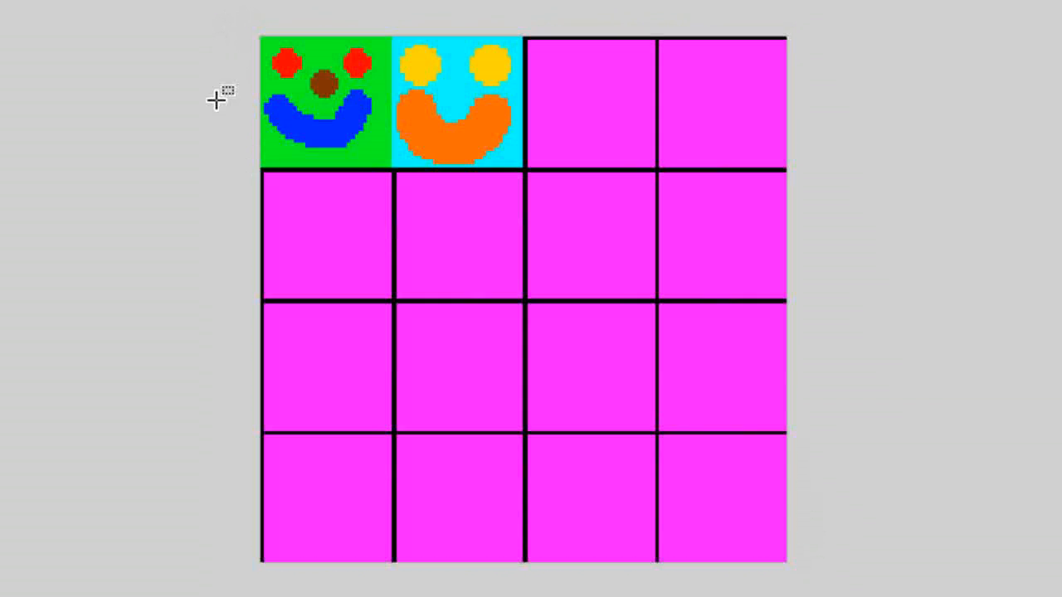
pyautogui.click(326, 103)
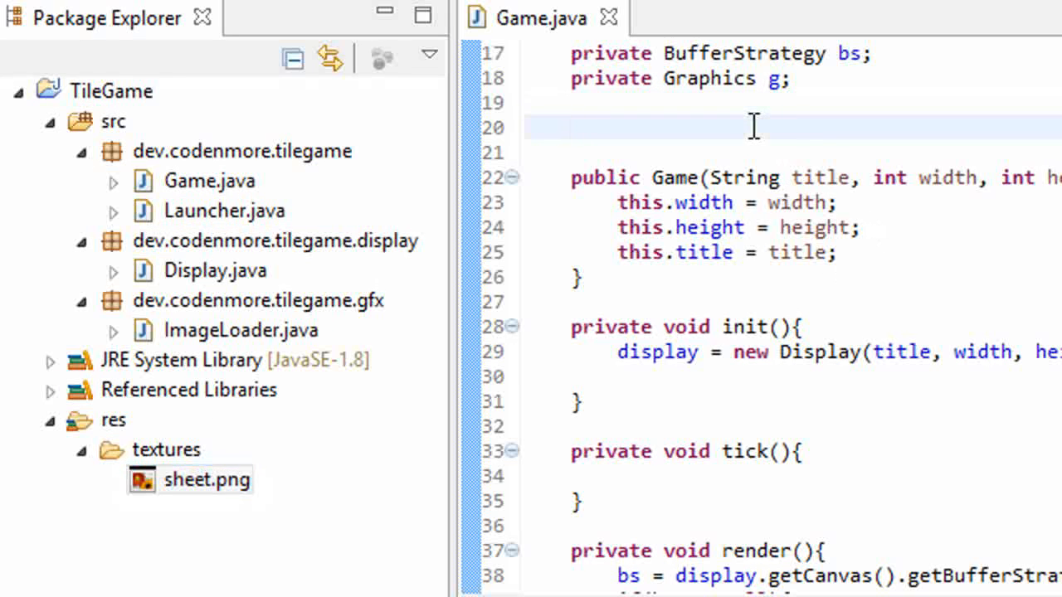
pyautogui.write('private B')
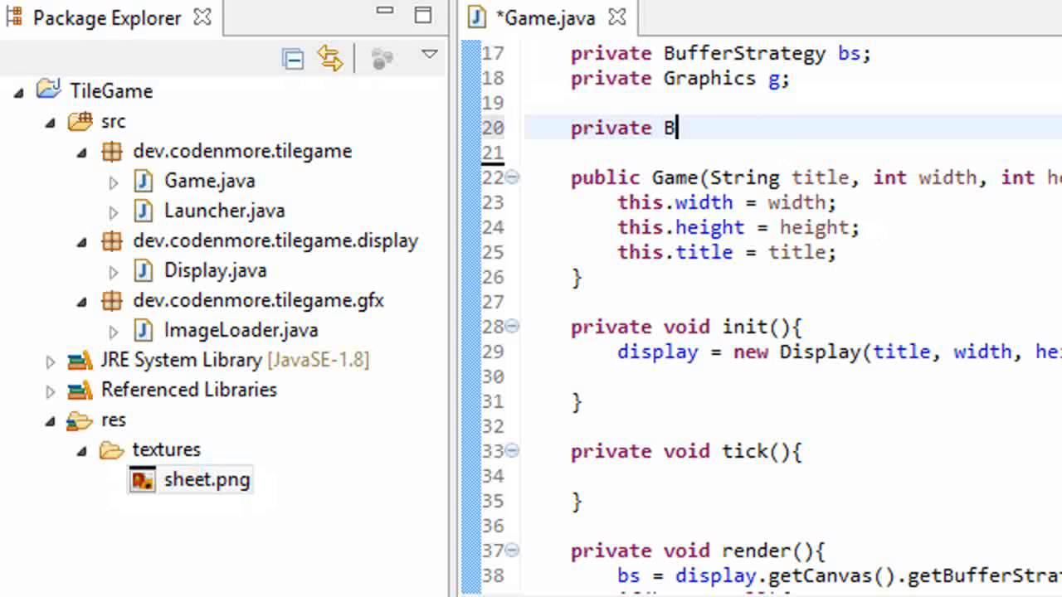
pyautogui.write('ufferedImage')
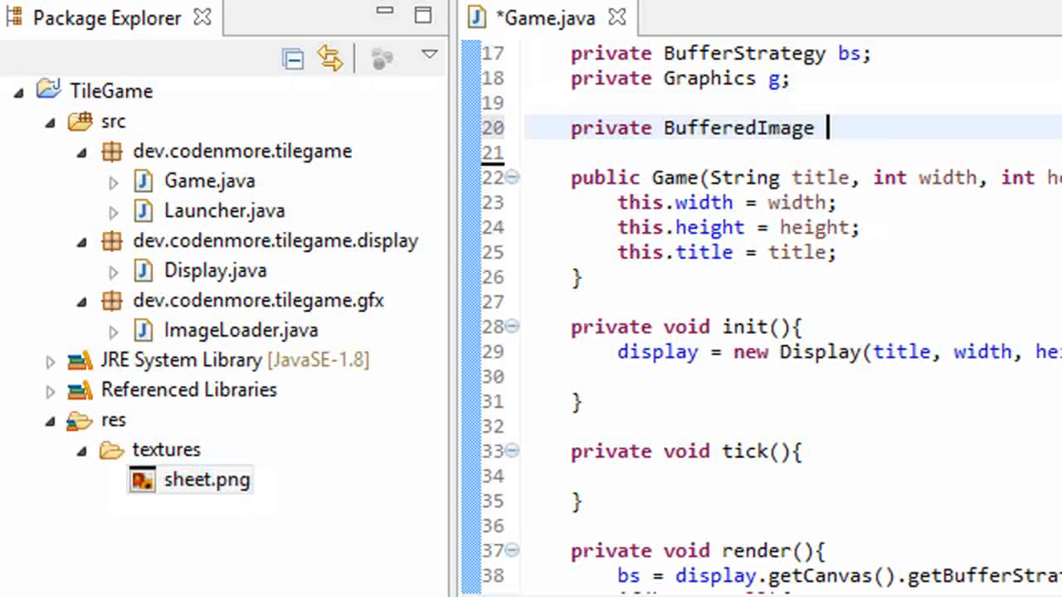
pyautogui.write('test;')
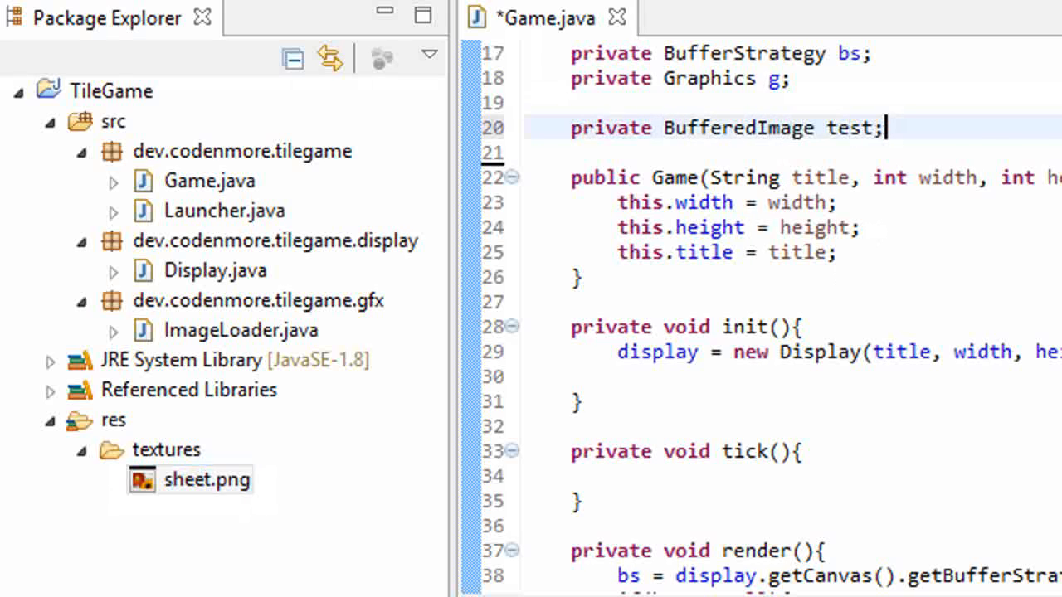
# In init, assign test = ImageLoader.loadImage("/textures/sheet.png") and save
pyautogui.write('t')
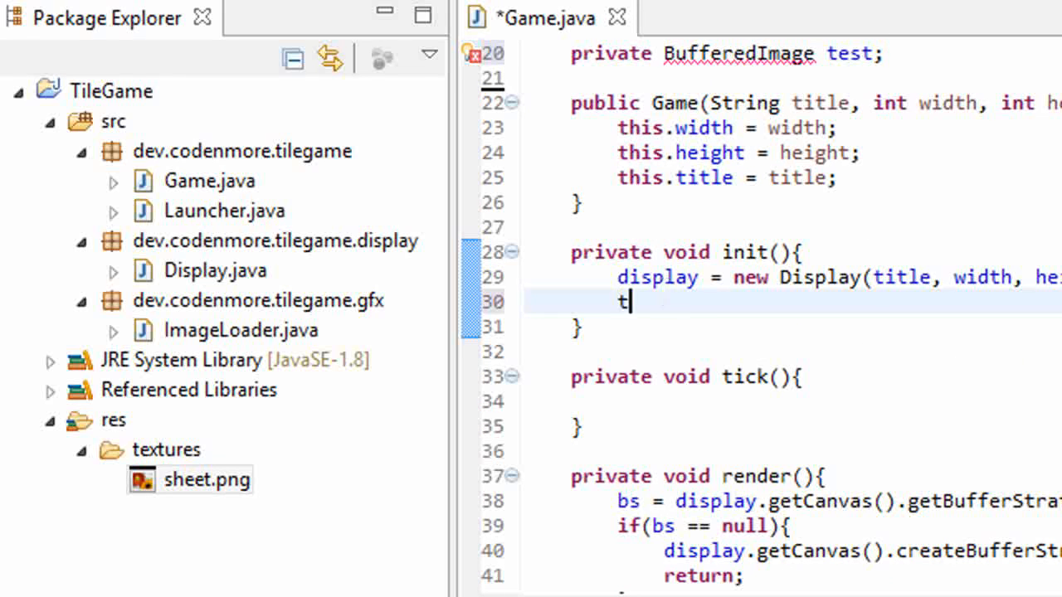
pyautogui.write('est = ImageLoad')
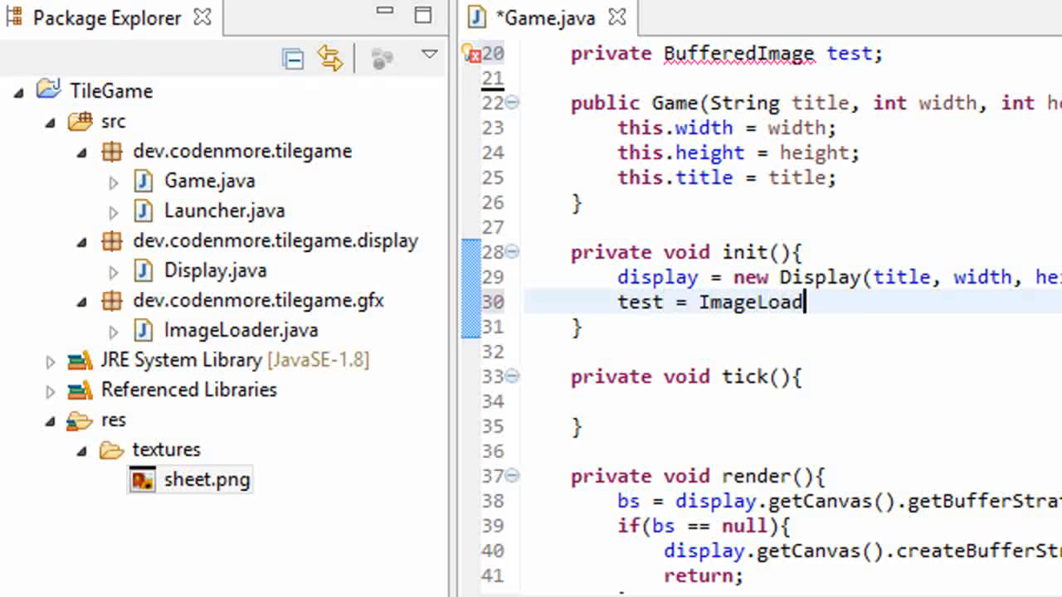
pyautogui.write('.loadImage("");')
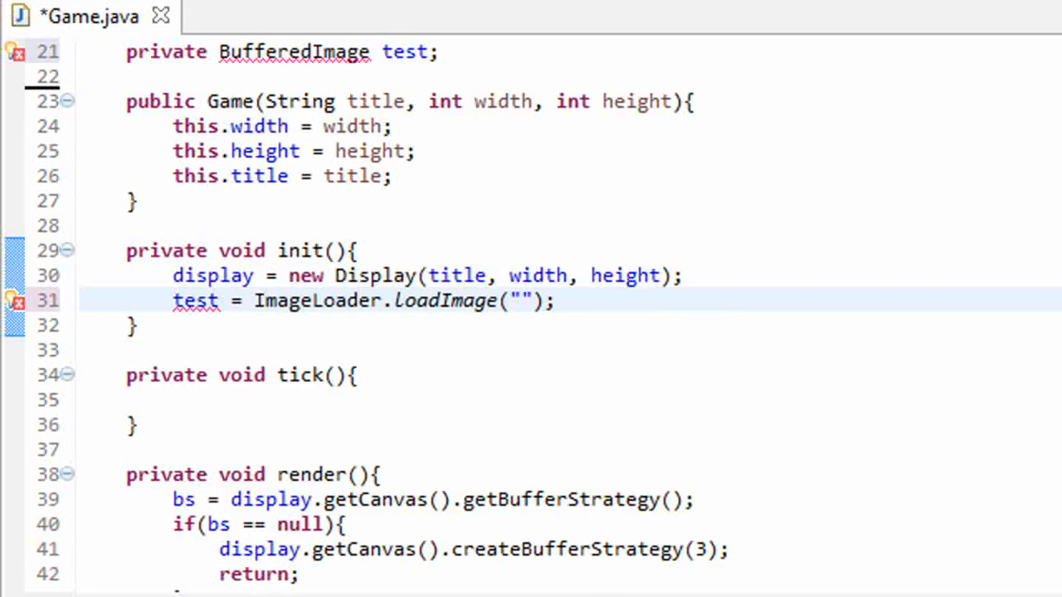
pyautogui.write('/textu')
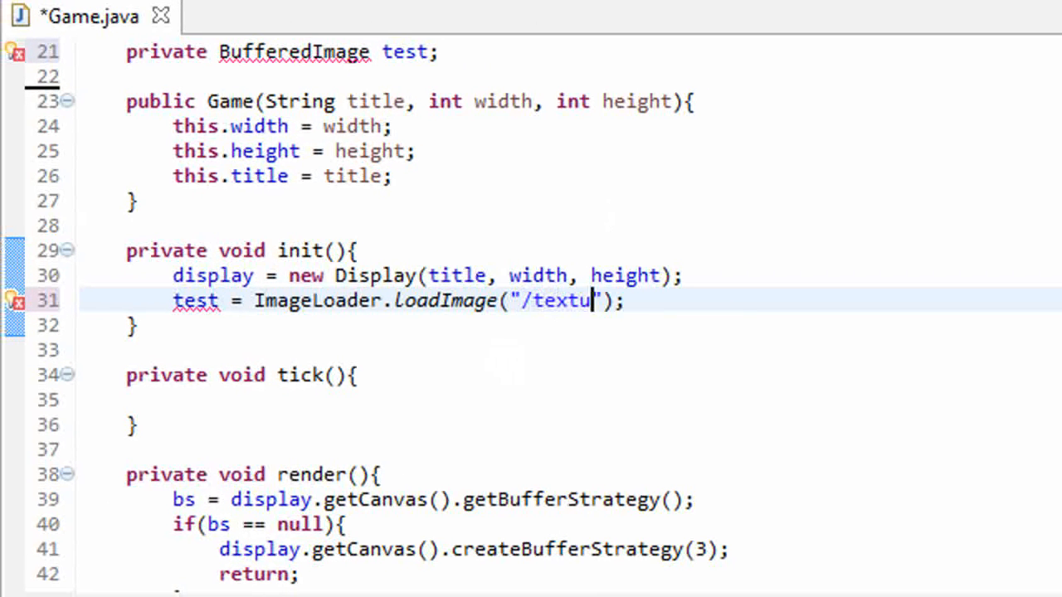
pyautogui.write('res/')
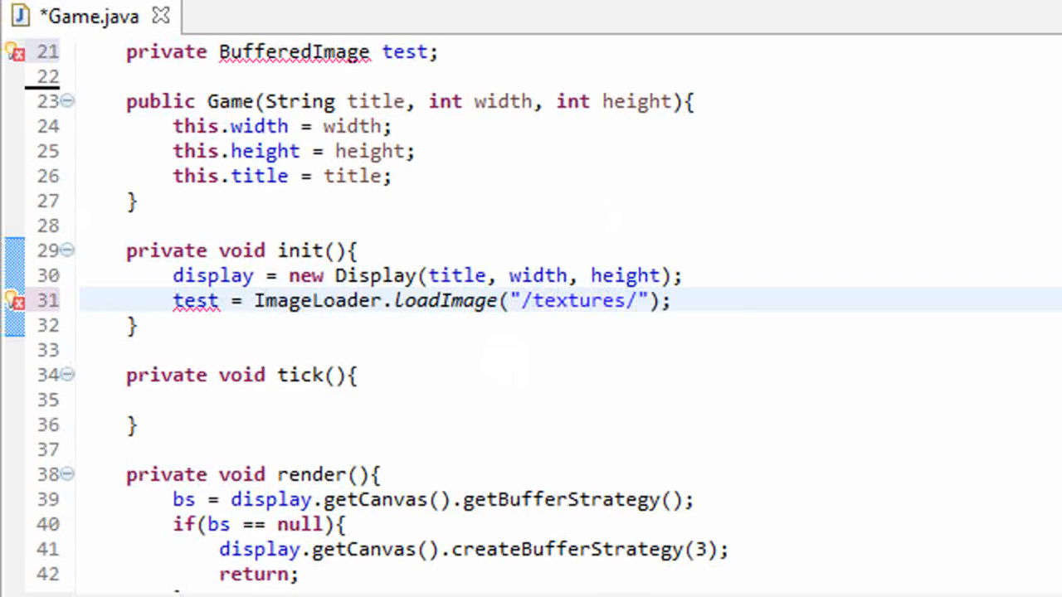
pyautogui.write('sheet.png')
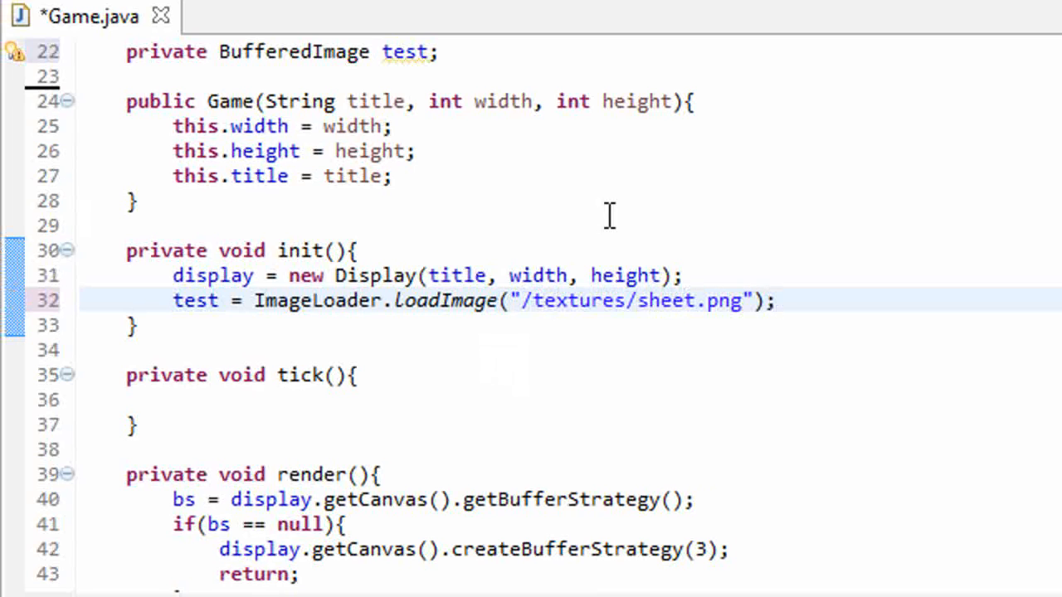
pyautogui.press('ctrl+s')
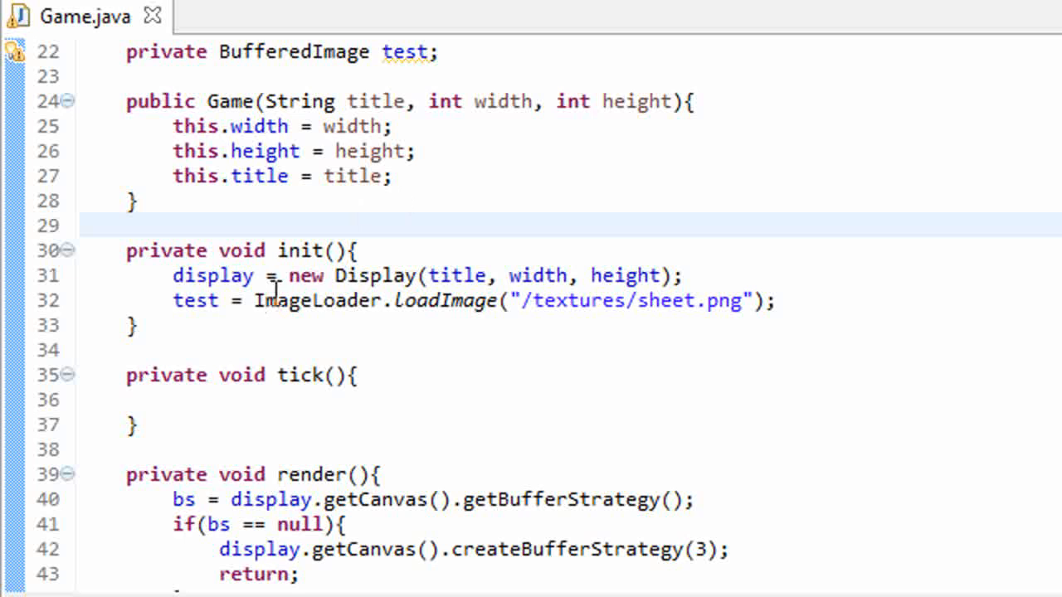
# In render, draw the test image with g.drawImage(test, 0, 0, null) and save
pyautogui.doubleClick(405, 51)
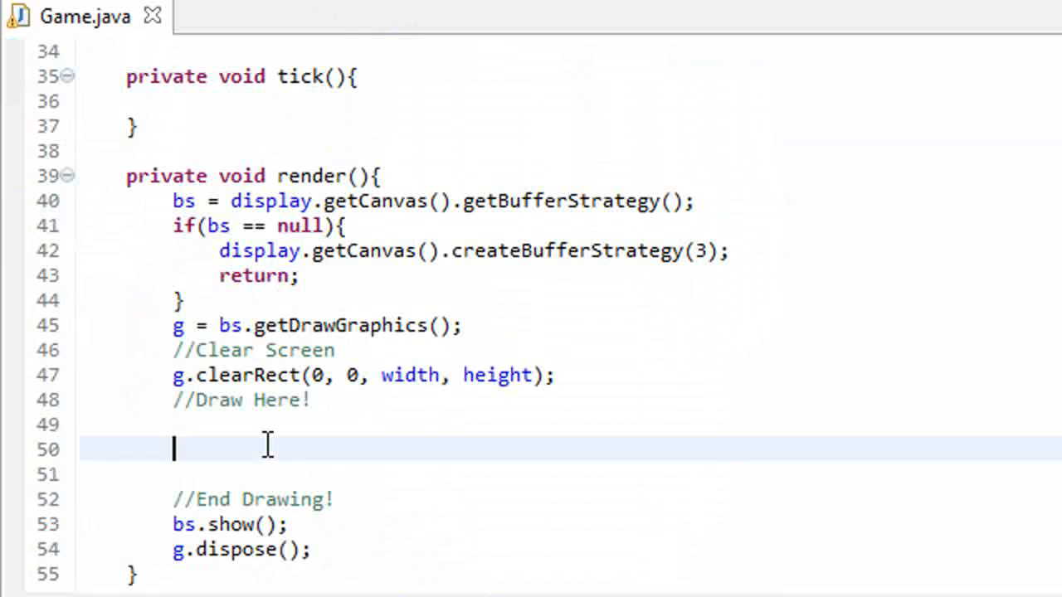
pyautogui.write('g.drawImagfe')
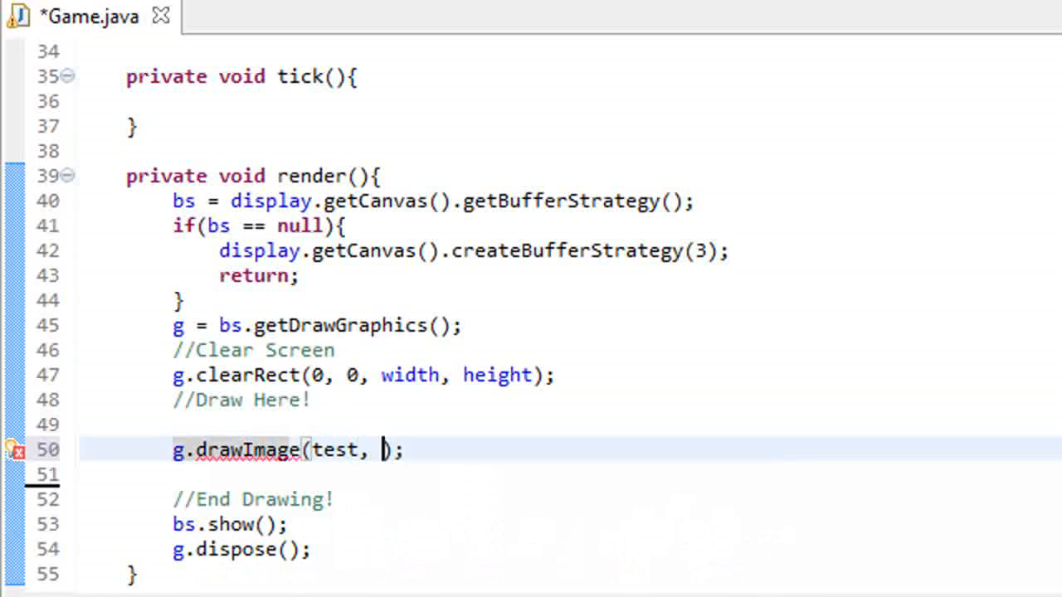
pyautogui.write('0, 0, null')
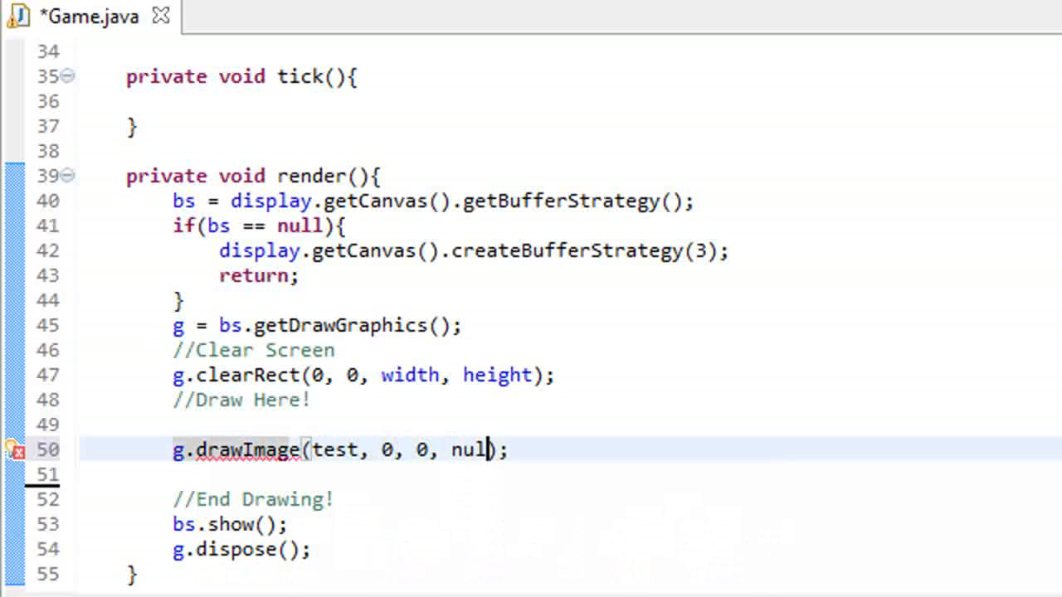
pyautogui.press('ctrl+s')
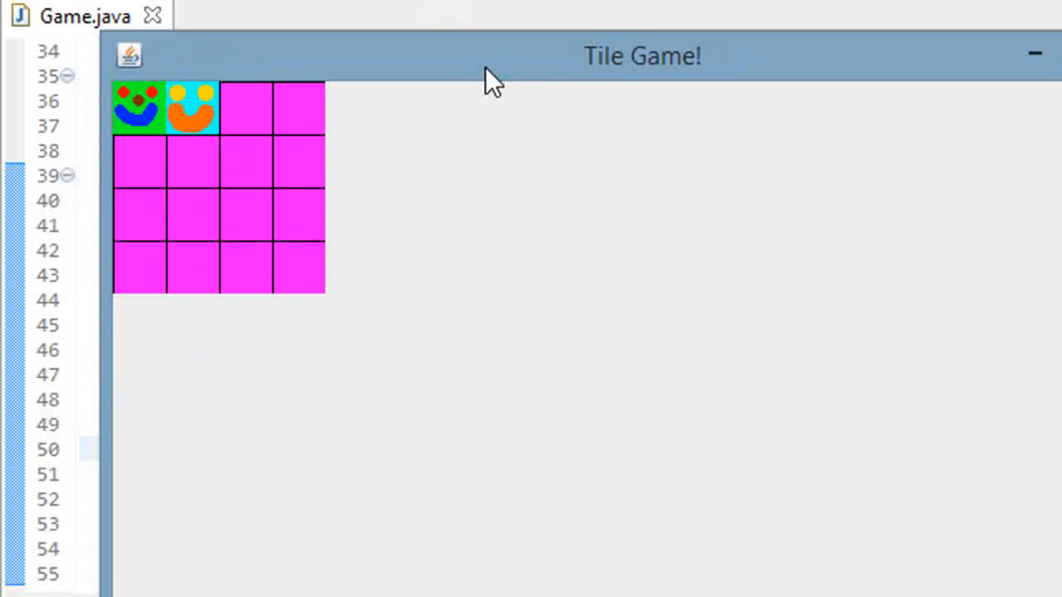
pyautogui.moveTo(308, 163)
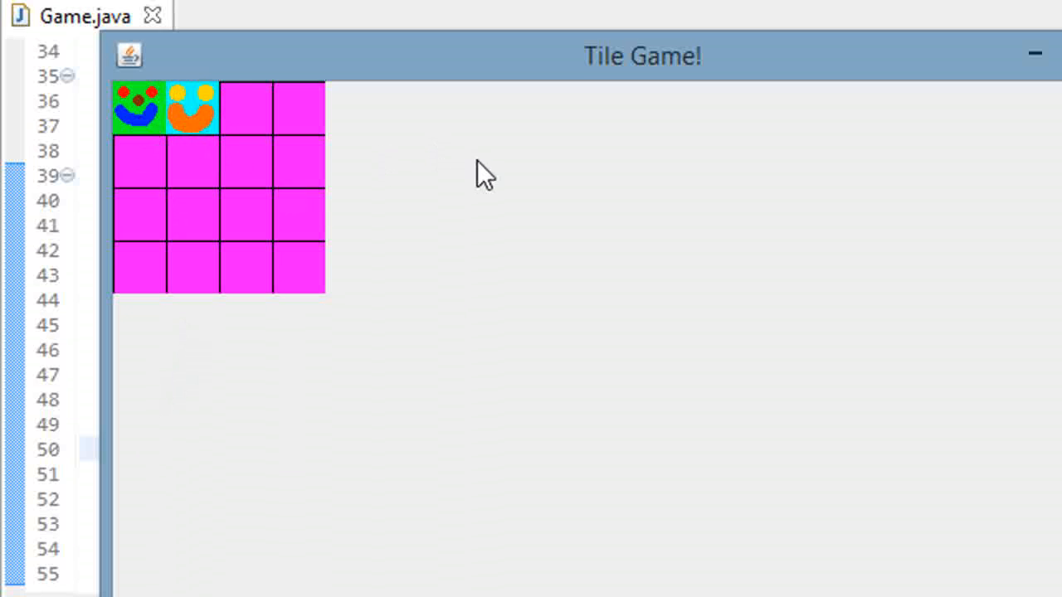
pyautogui.moveTo(298, 224)
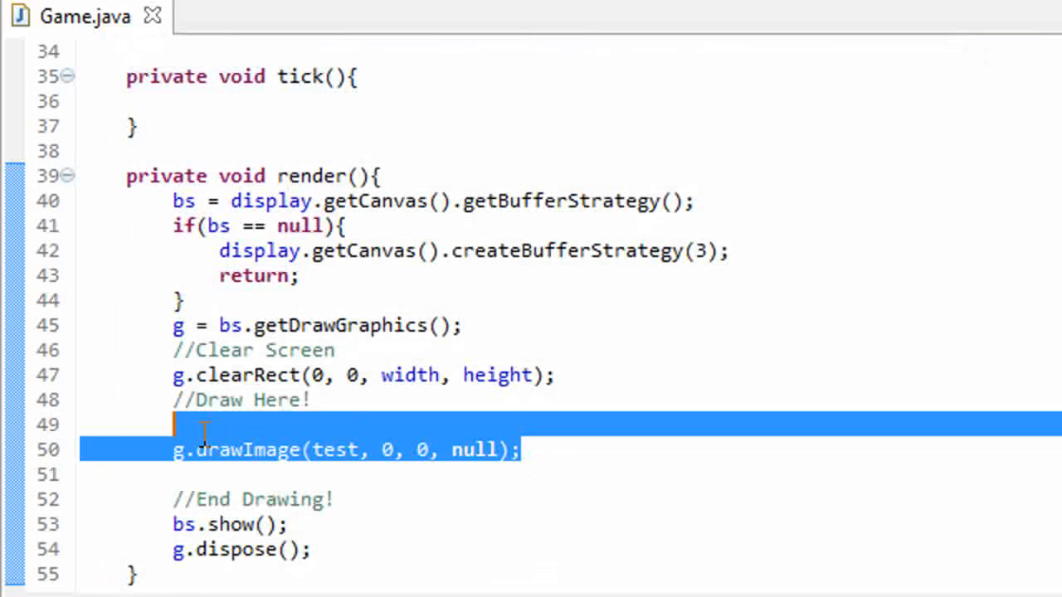
# Delete the drawImage line, save, and create a new class SpriteSheet in the gfx package
pyautogui.press('Delete')
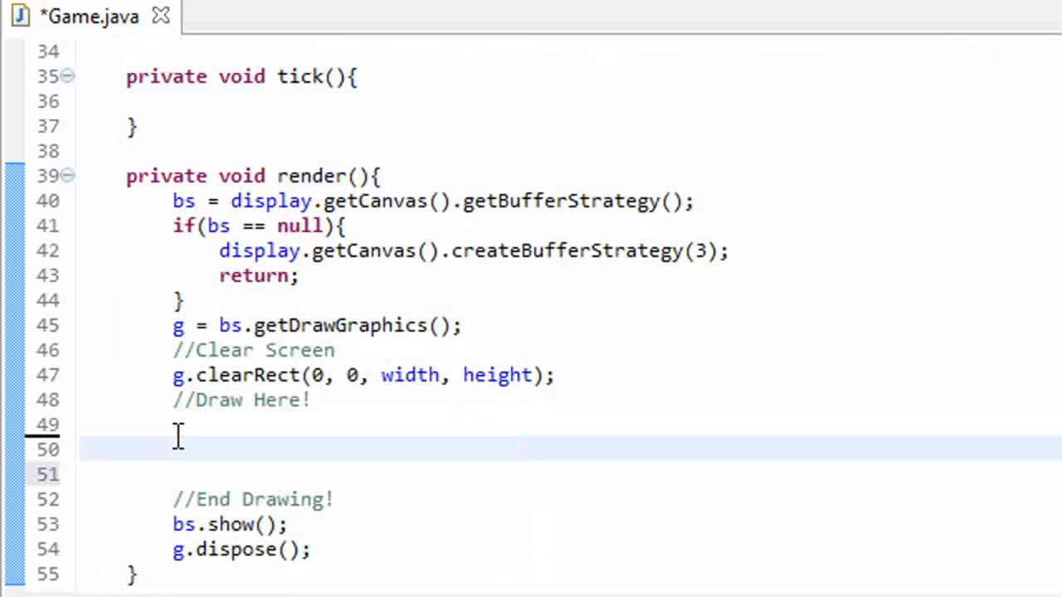
pyautogui.press('ctrl+s')
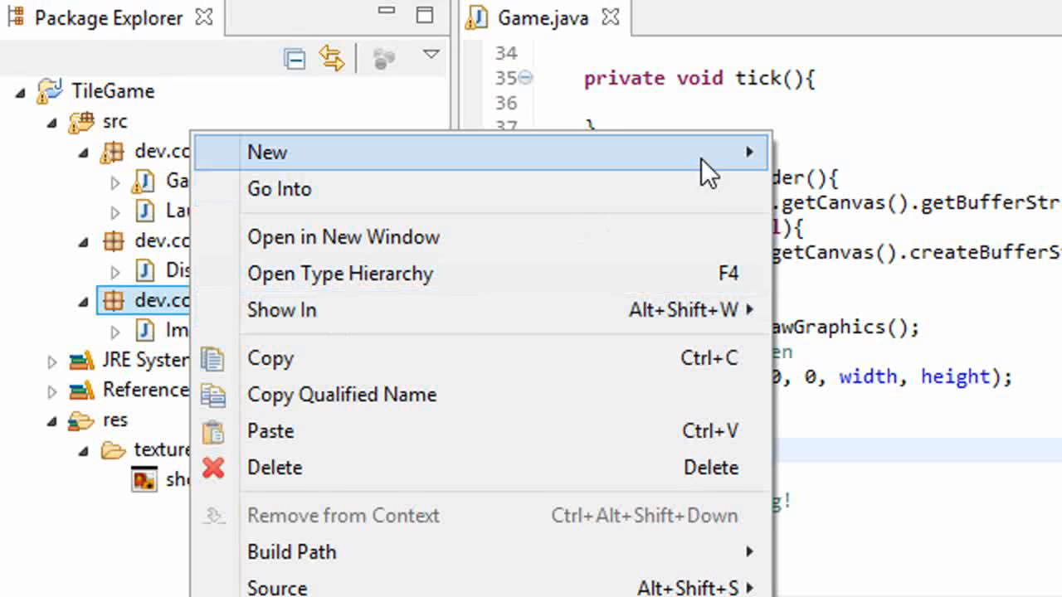
pyautogui.click(267, 153)
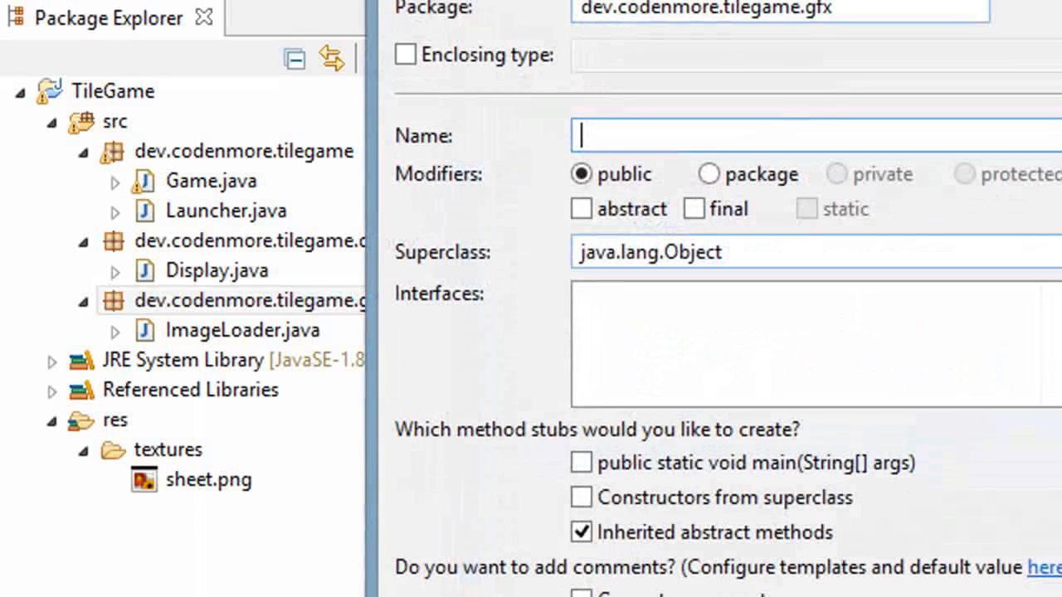
pyautogui.write('SpriteSheet')
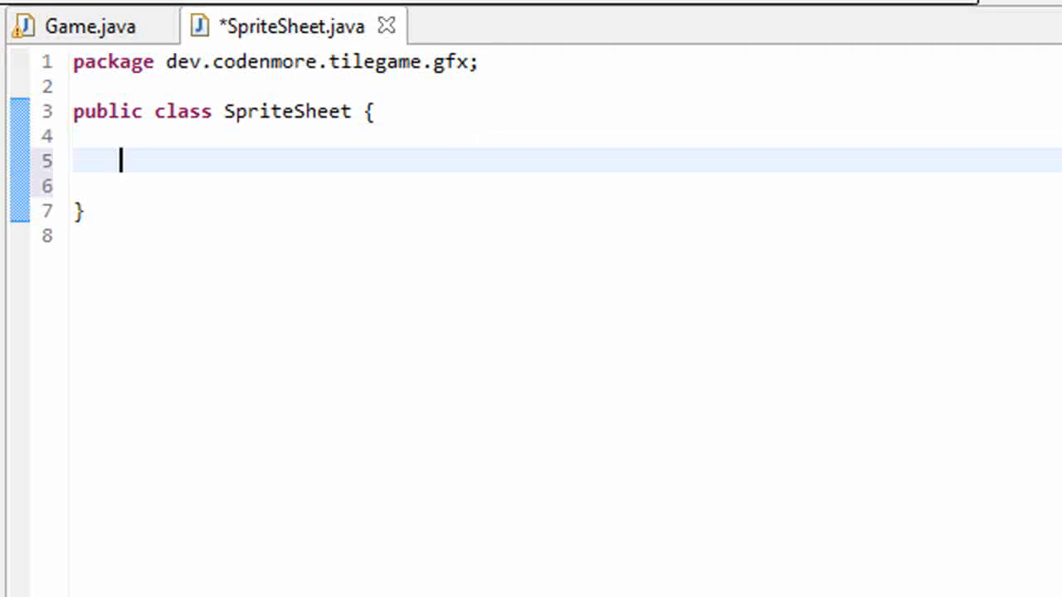
# Declare a private BufferedImage sheet field in SpriteSheet
pyautogui.write('private Buf')
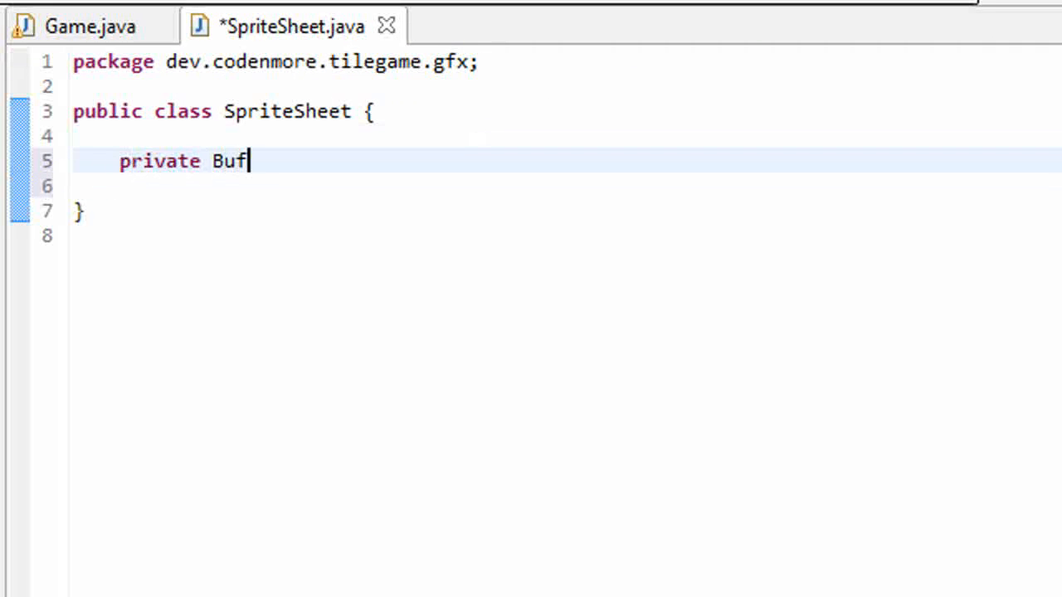
pyautogui.write('feredImage sh')
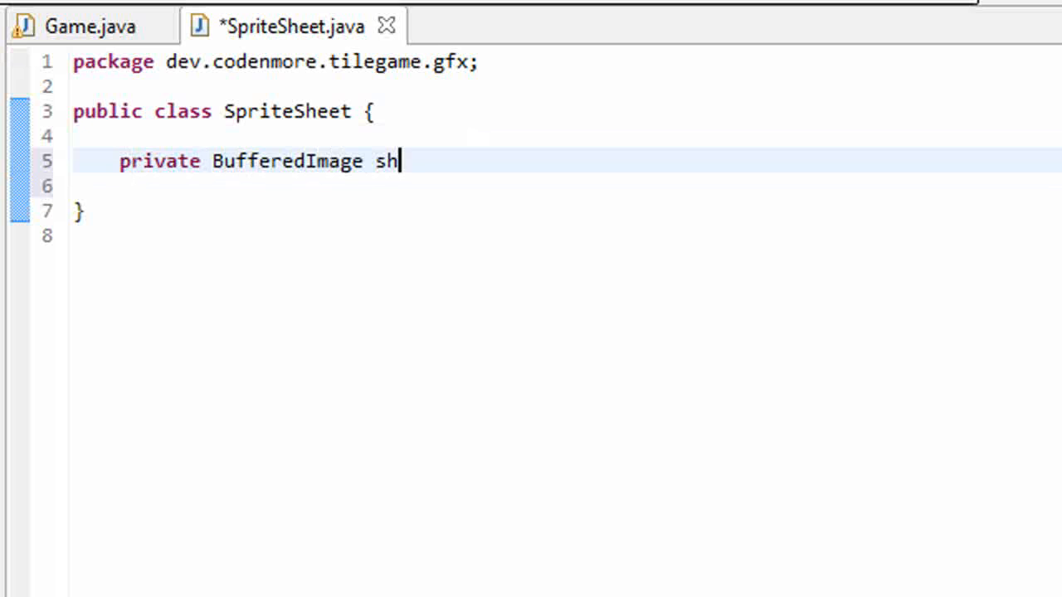
pyautogui.write('eet;')
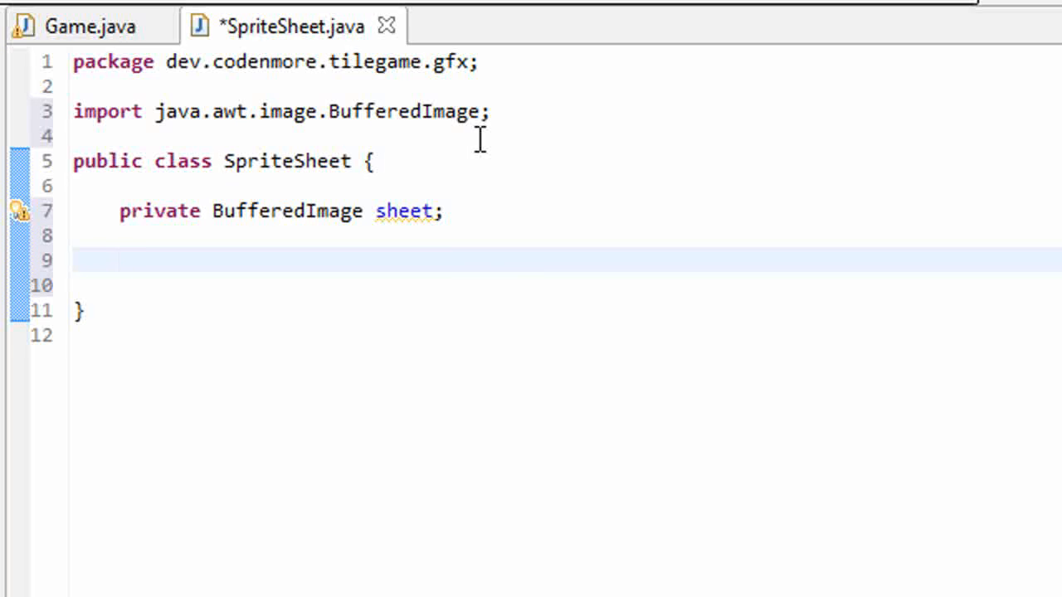
# Write a public SpriteSheet(BufferedImage sheet) constructor assigning this.sheet = sheet, and save
pyautogui.write('publ')
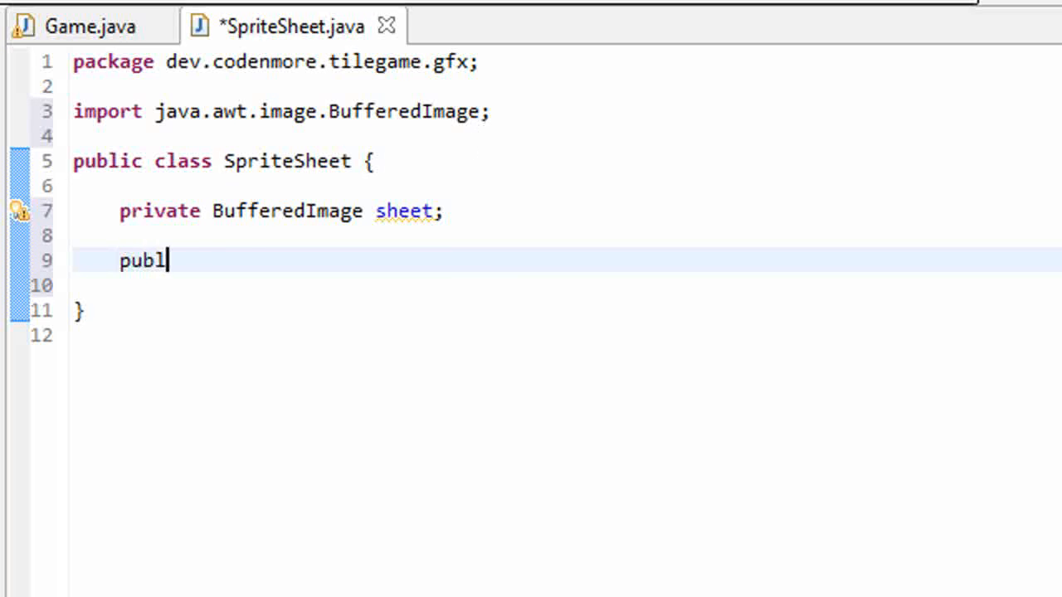
pyautogui.write('ic SpriteSHeet')
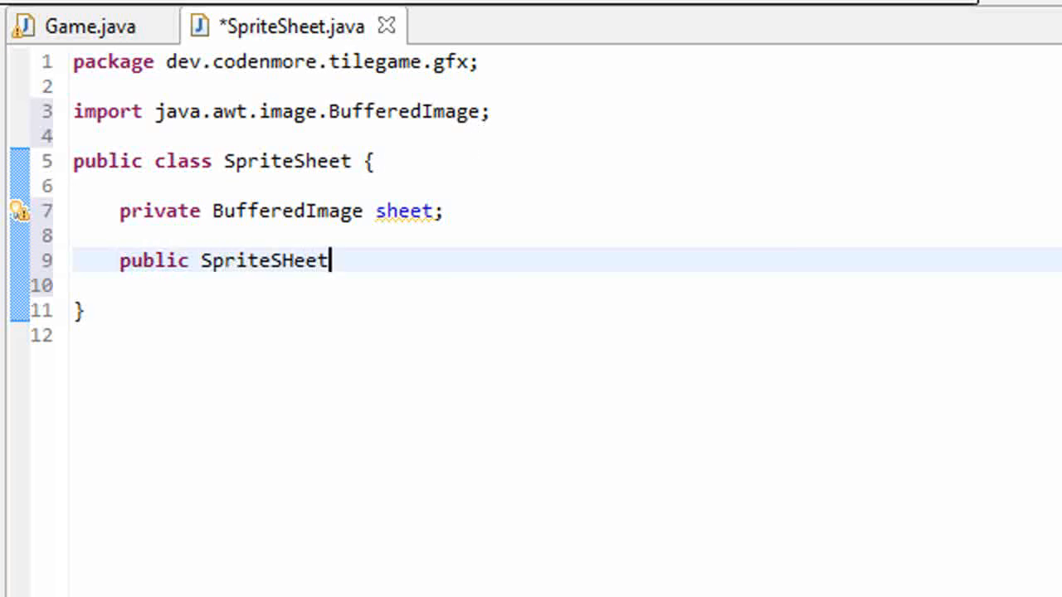
pyautogui.write('(')
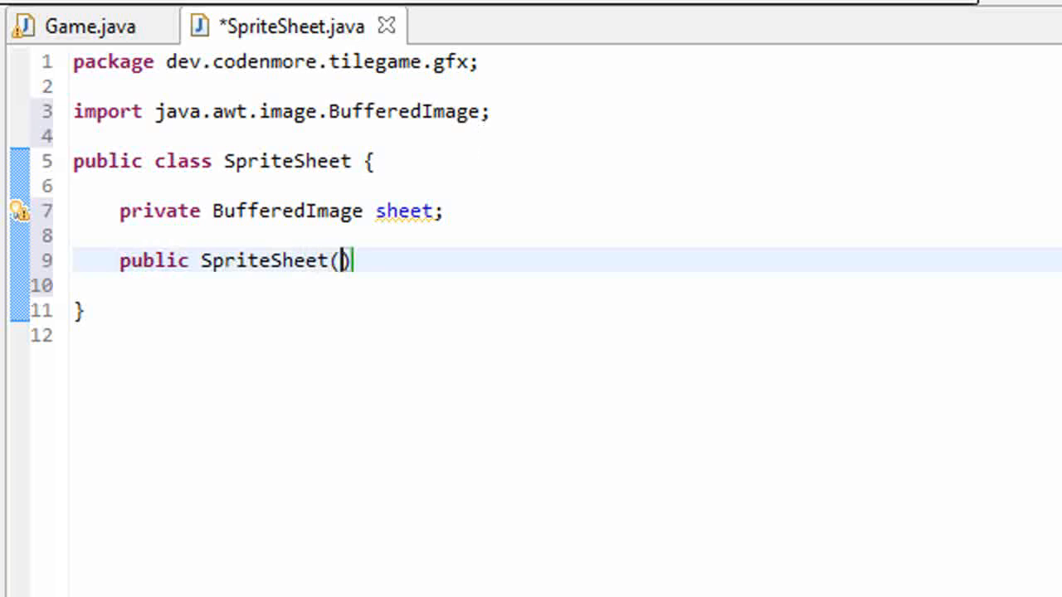
pyautogui.write('BufferedImage')
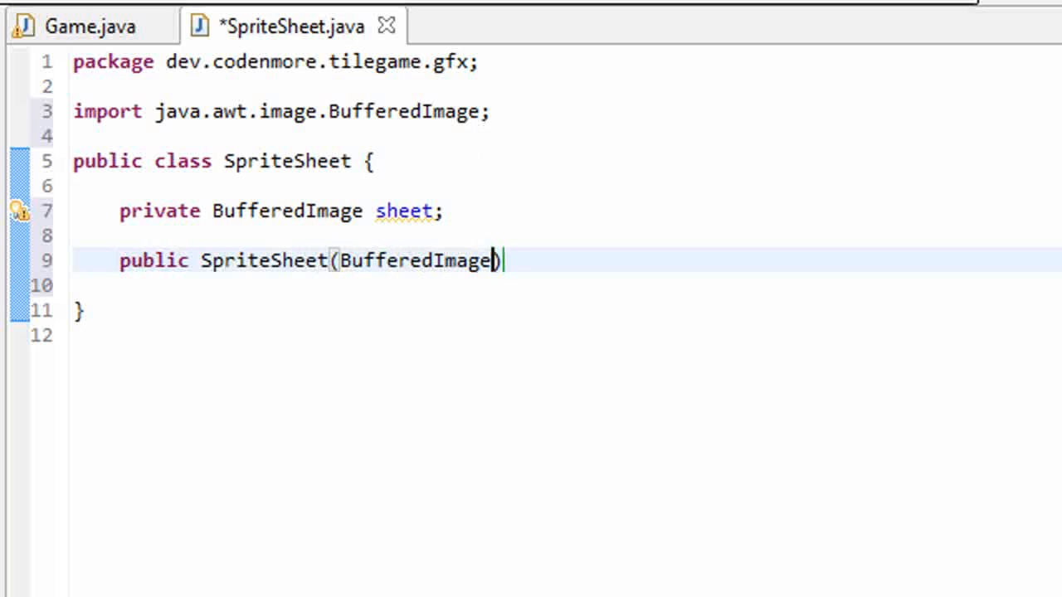
pyautogui.write('sheet){')
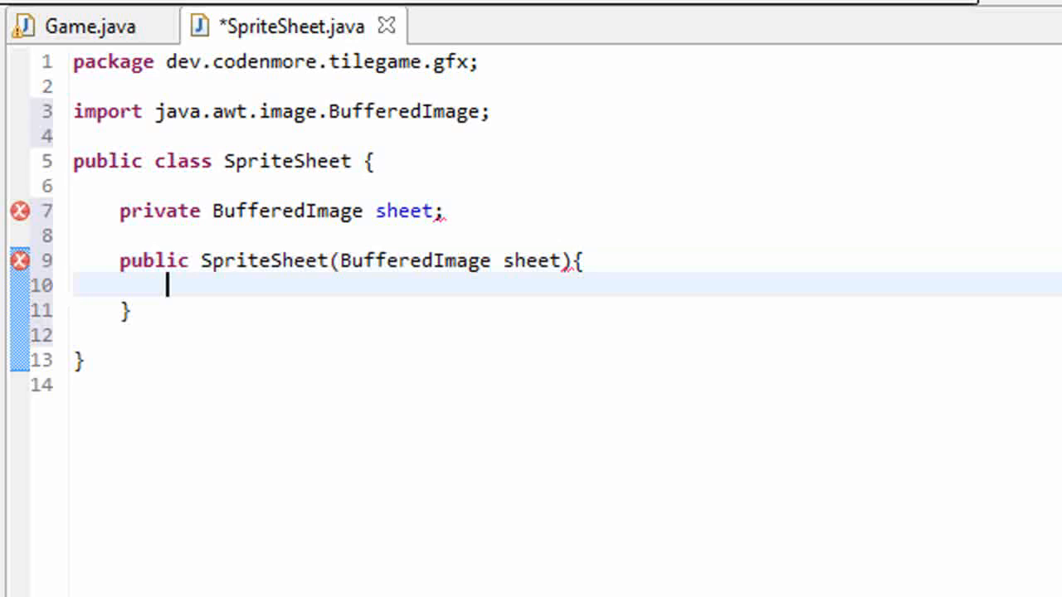
pyautogui.click(312, 209)
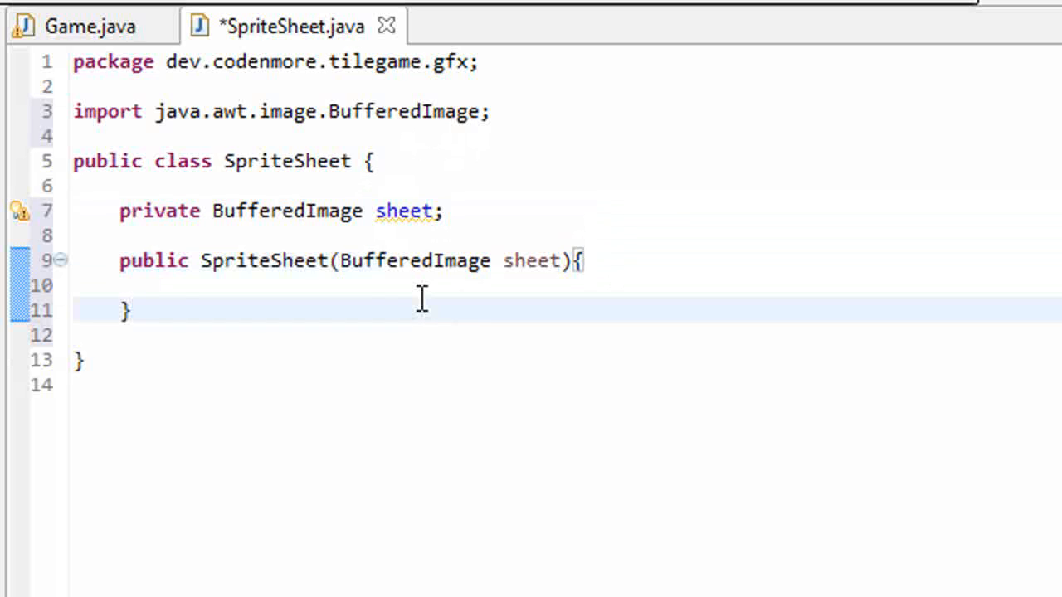
pyautogui.write('this.sheet = sheet;')
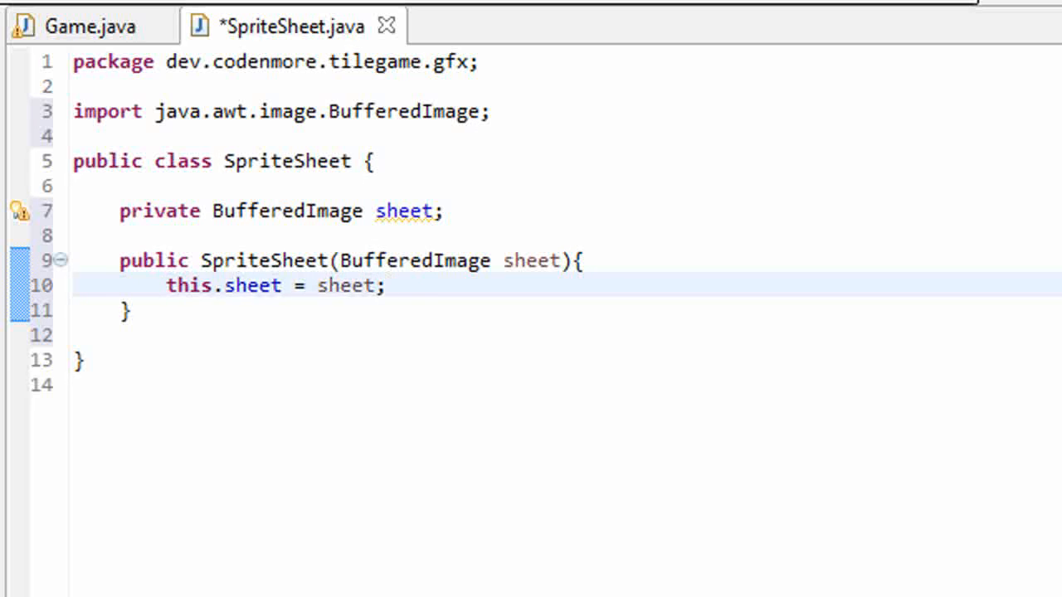
pyautogui.press('ctrl+s')
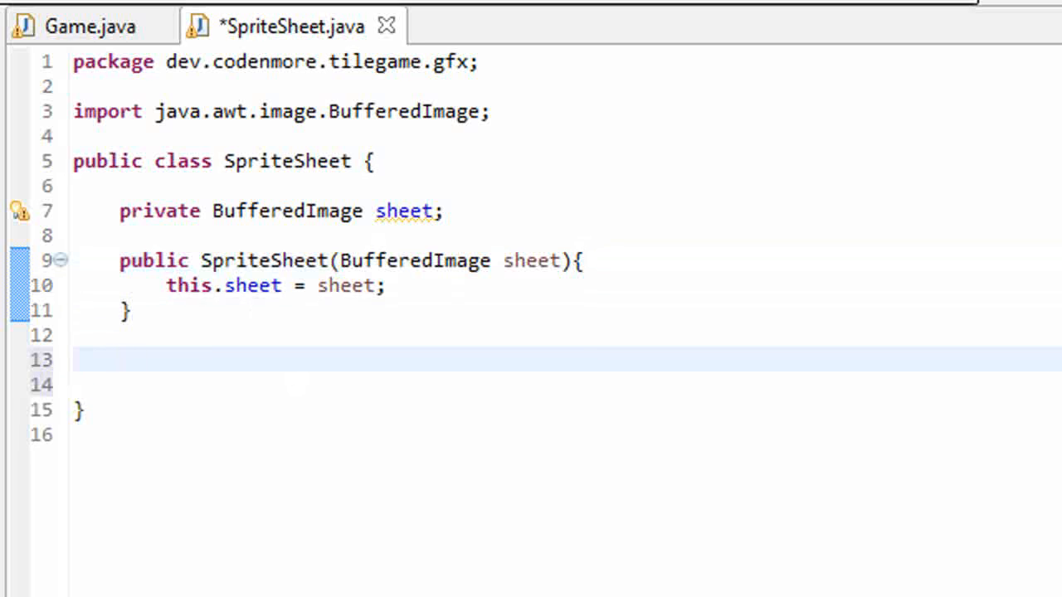
# Start a public BufferedImage crop method with int x, int y parameters and empty braces
pyautogui.write('public Buffer')
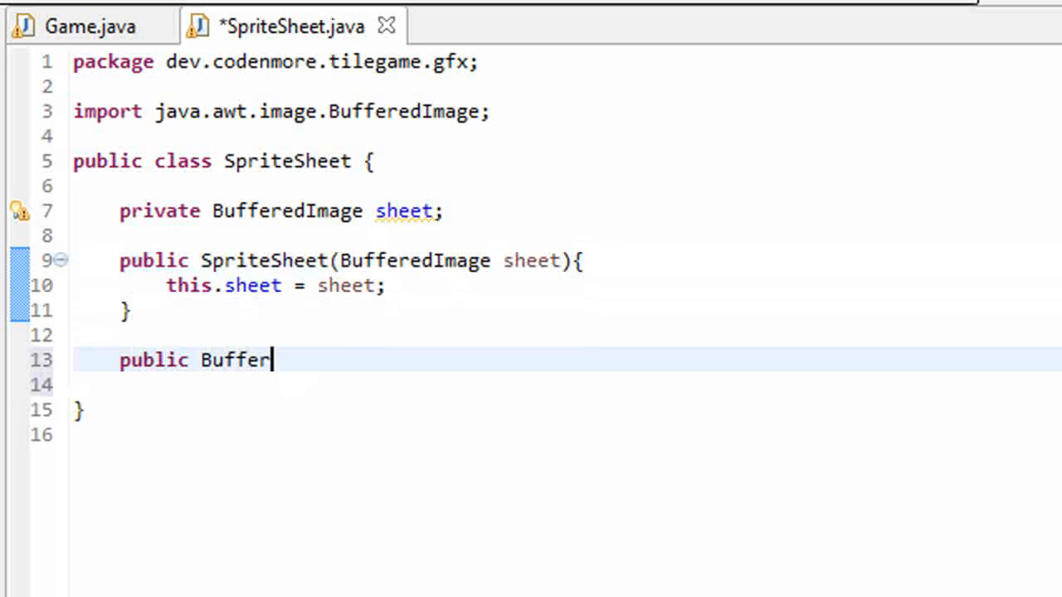
pyautogui.write('edImage')
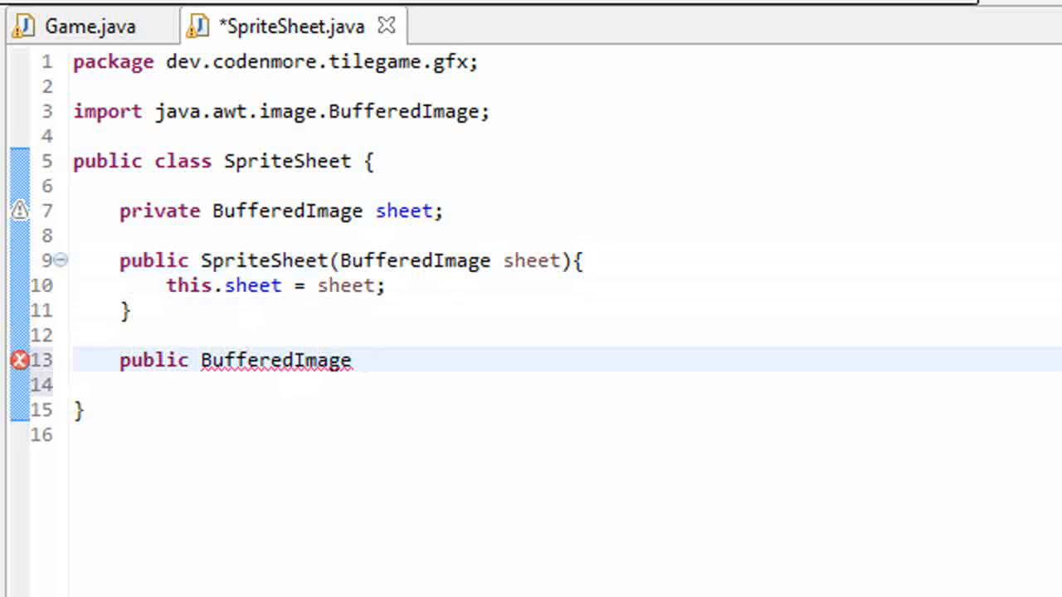
pyautogui.write('crop()')
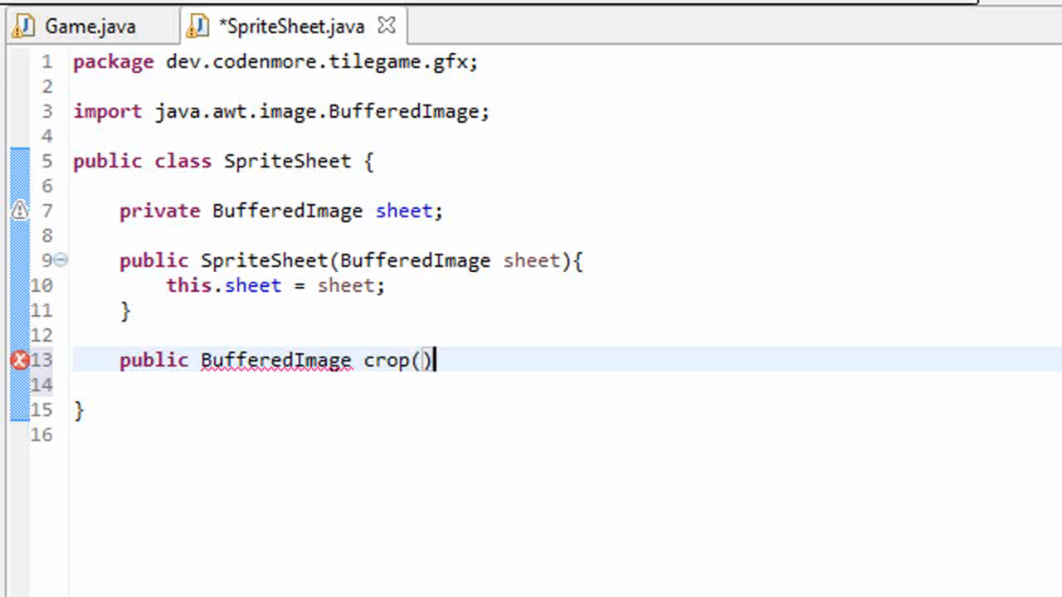
pyautogui.write('{')
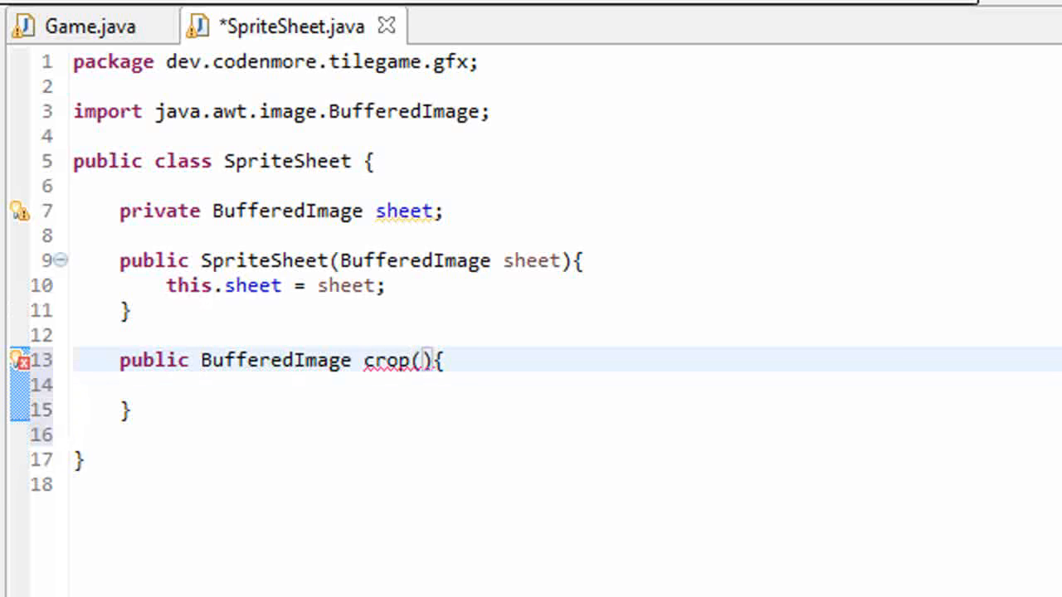
pyautogui.write('int x,')
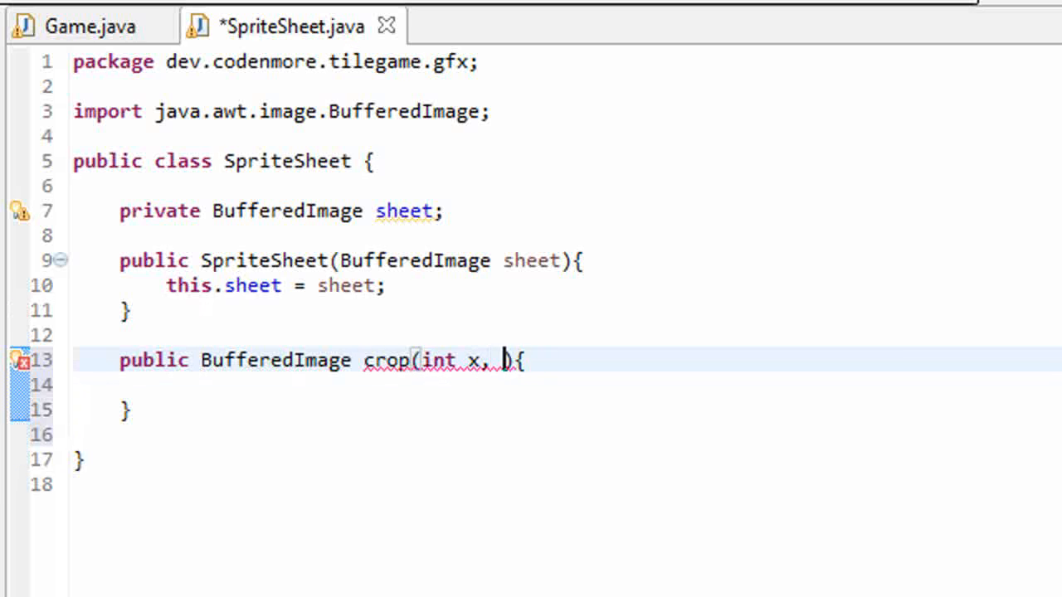
pyautogui.write('int y, in')
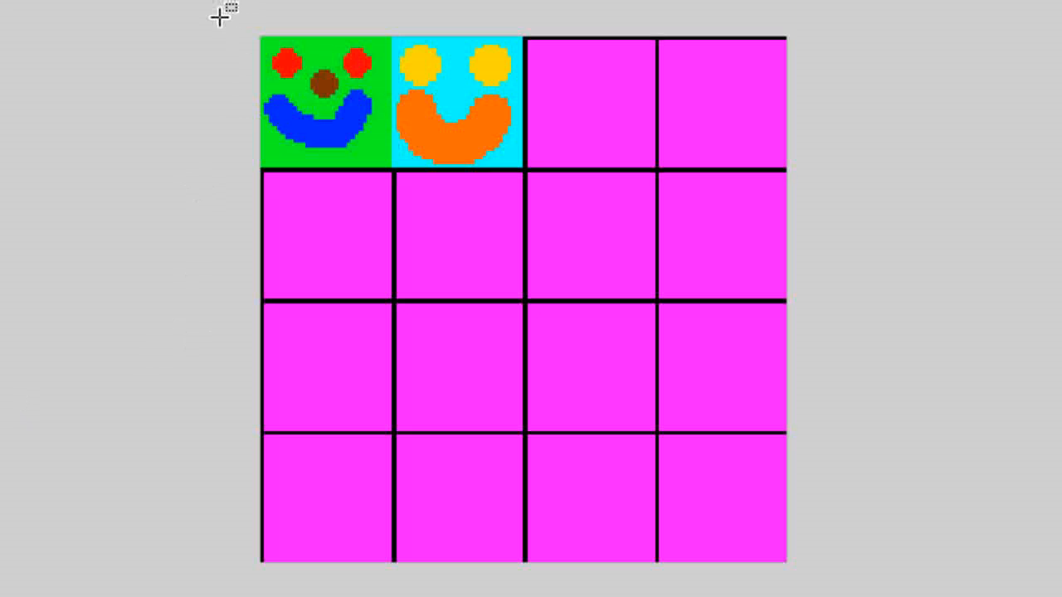
pyautogui.moveTo(262, 35)
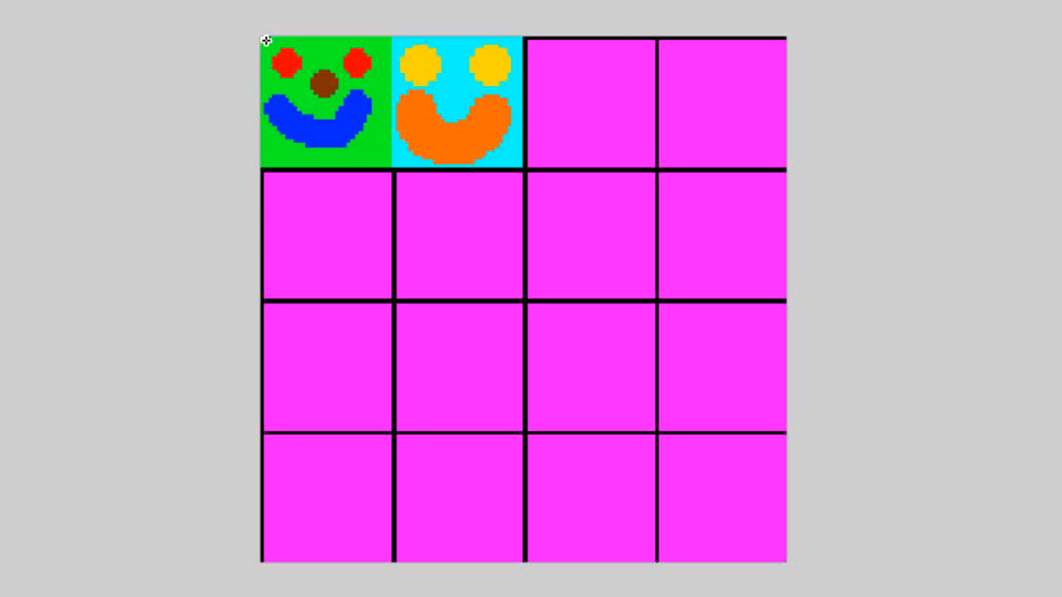
pyautogui.moveTo(241, 30)
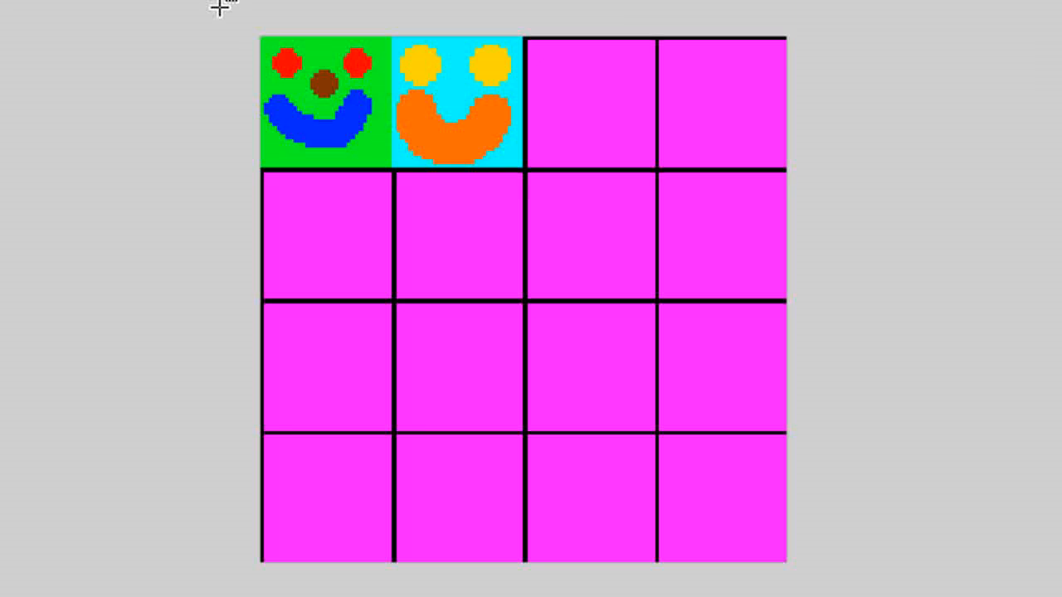
pyautogui.moveTo(252, 94)
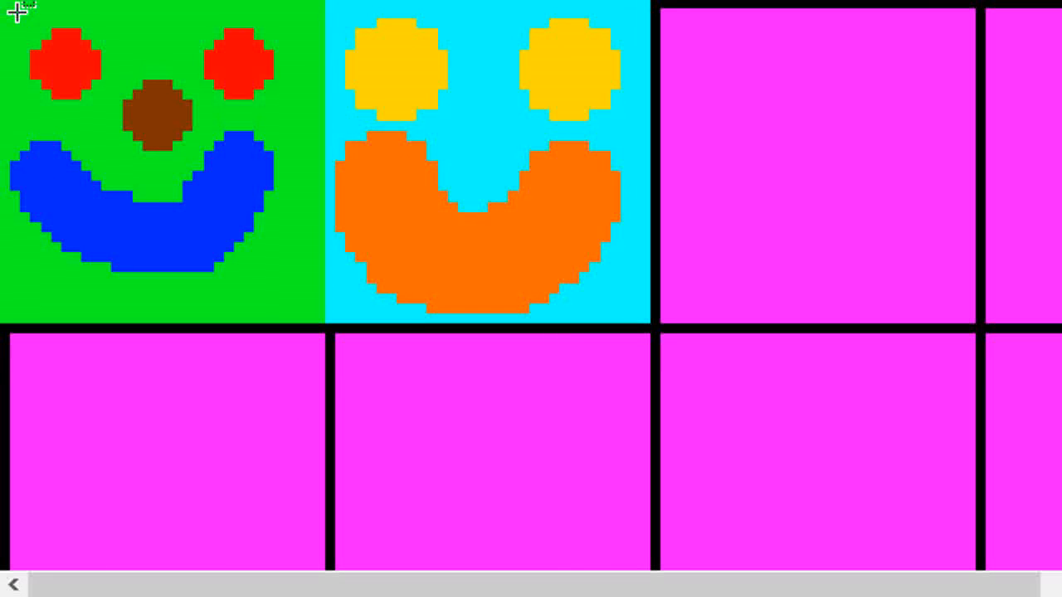
pyautogui.moveTo(13, 7)
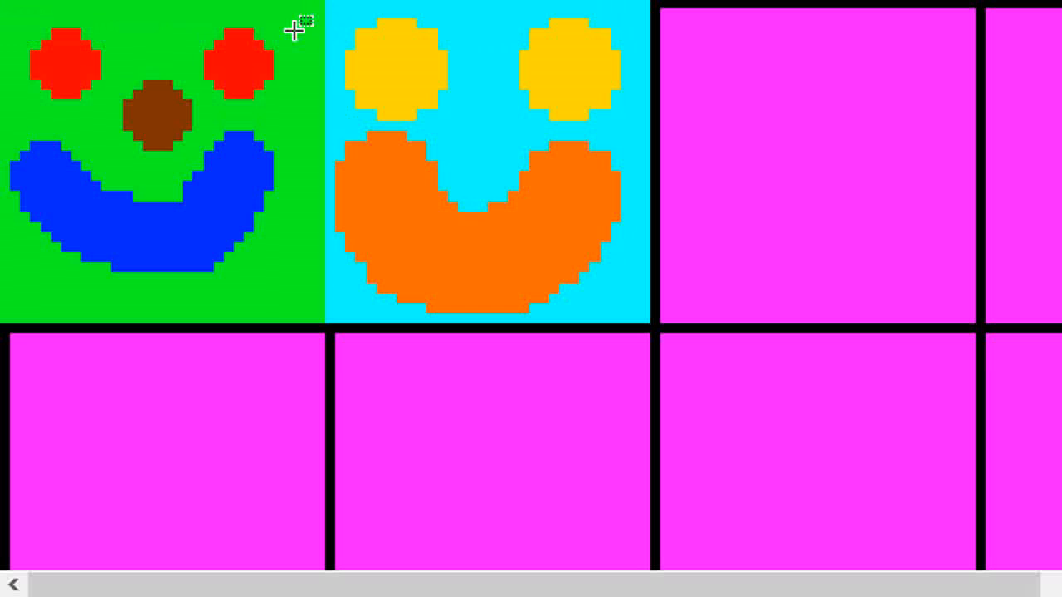
pyautogui.moveTo(10, 10)
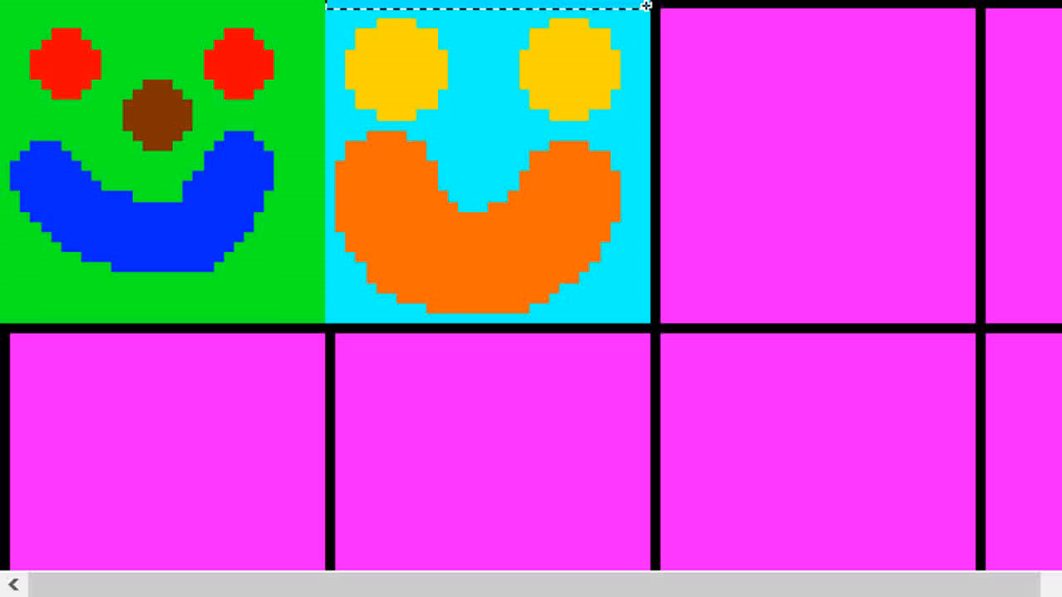
pyautogui.moveTo(646, 6); pyautogui.dragTo(650, 314)
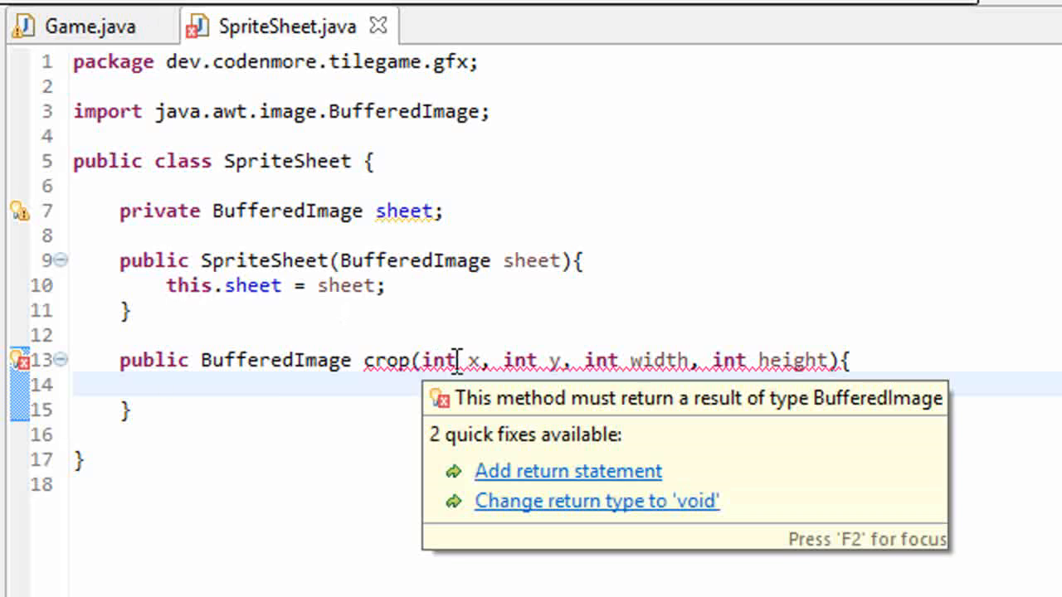
# Return sheet.getSubimage(x, y, width, height) from crop and save SpriteSheet
pyautogui.write('return sheet.getSubimage(x, y, width, height);')
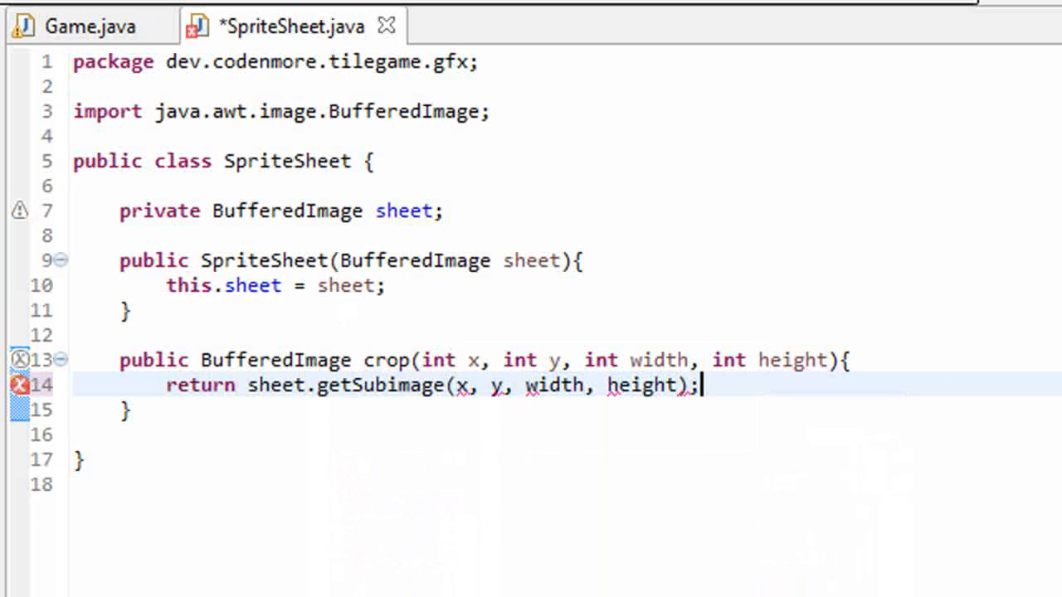
pyautogui.press('ctrl+s')
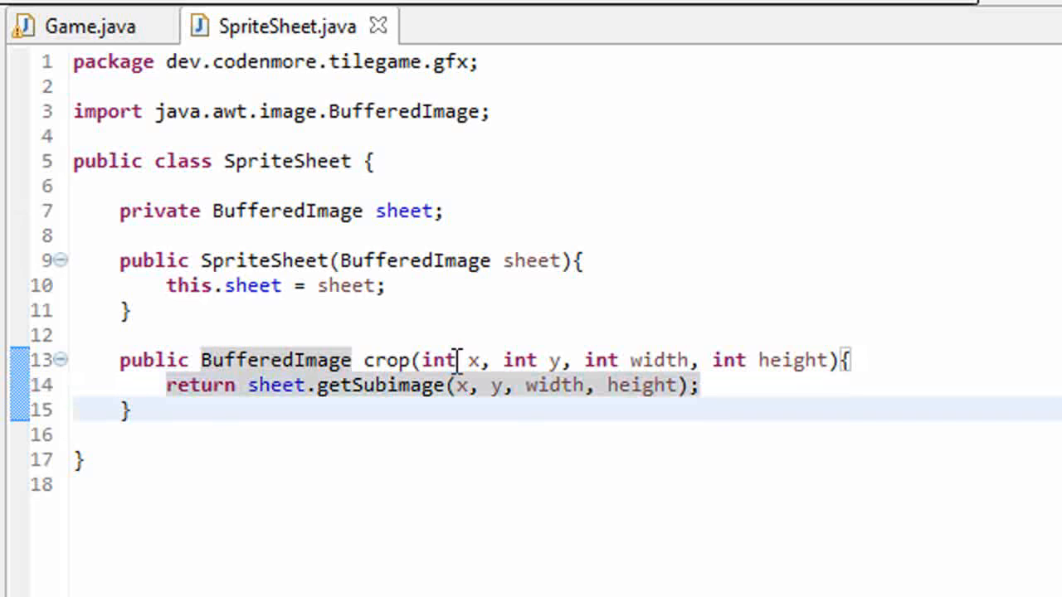
pyautogui.moveTo(461, 358); pyautogui.dragTo(700, 385)
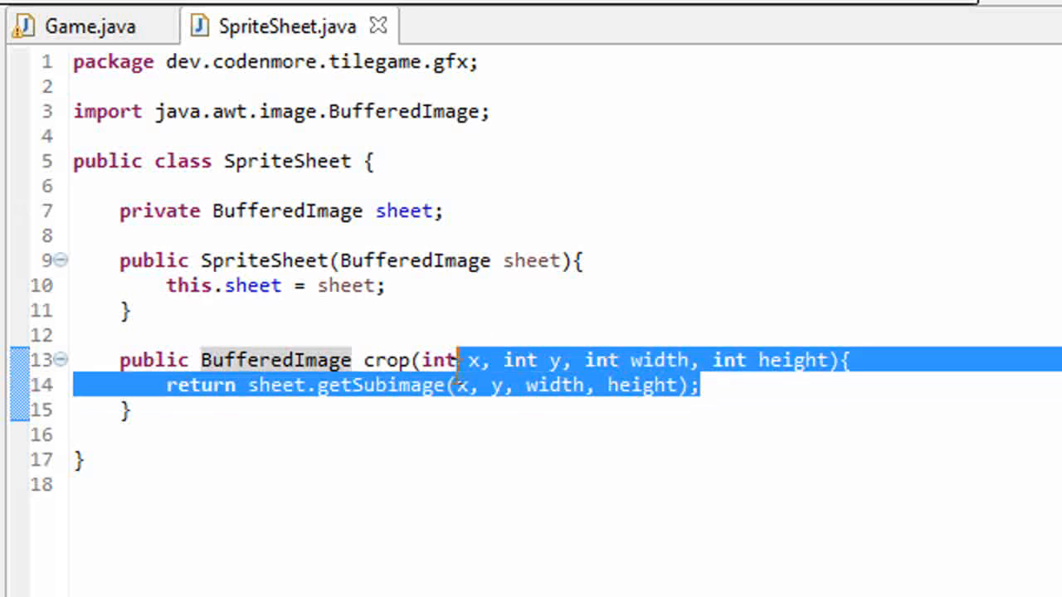
pyautogui.doubleClick(274, 359)
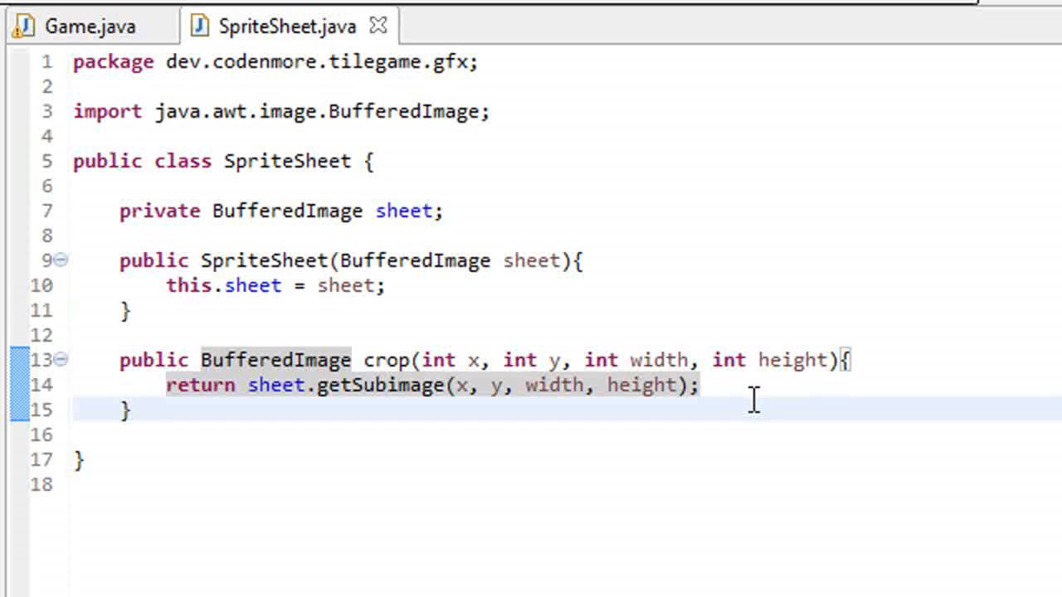
pyautogui.moveTo(454, 340)
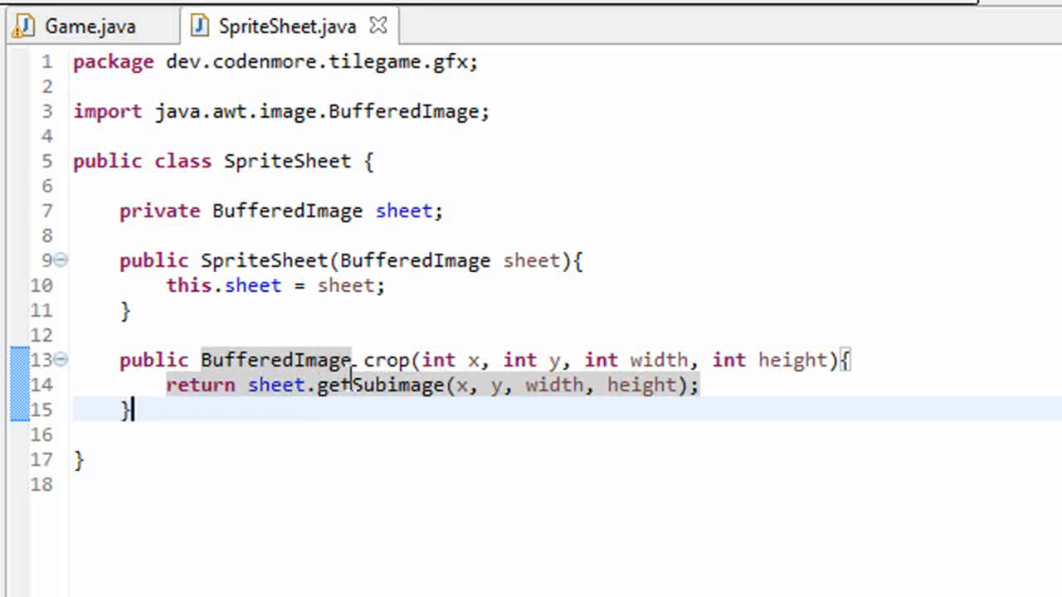
pyautogui.moveTo(444, 358); pyautogui.dragTo(776, 358)
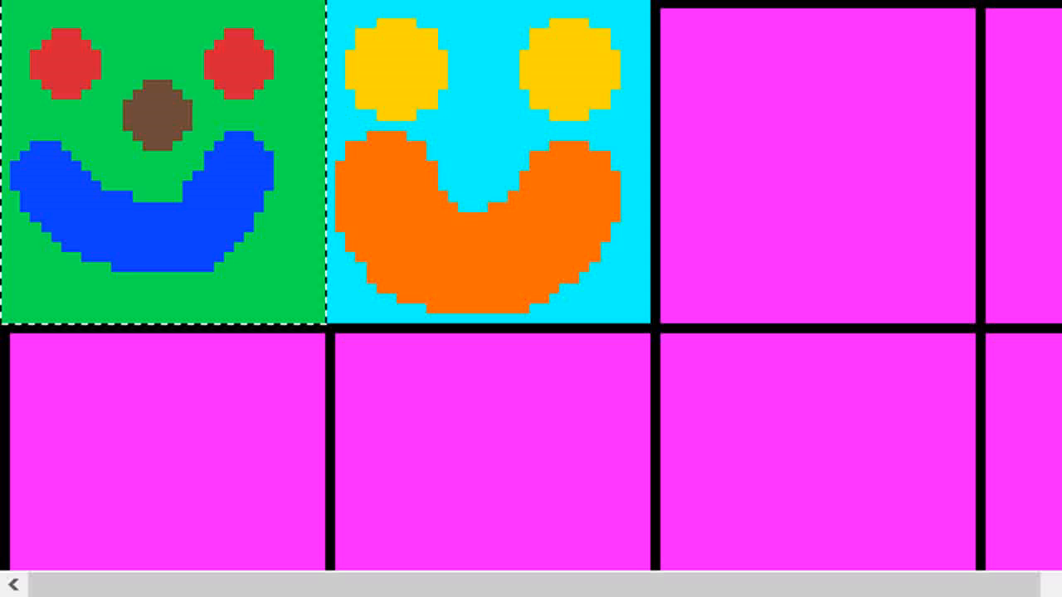
pyautogui.moveTo(8, 8); pyautogui.dragTo(205, 244)
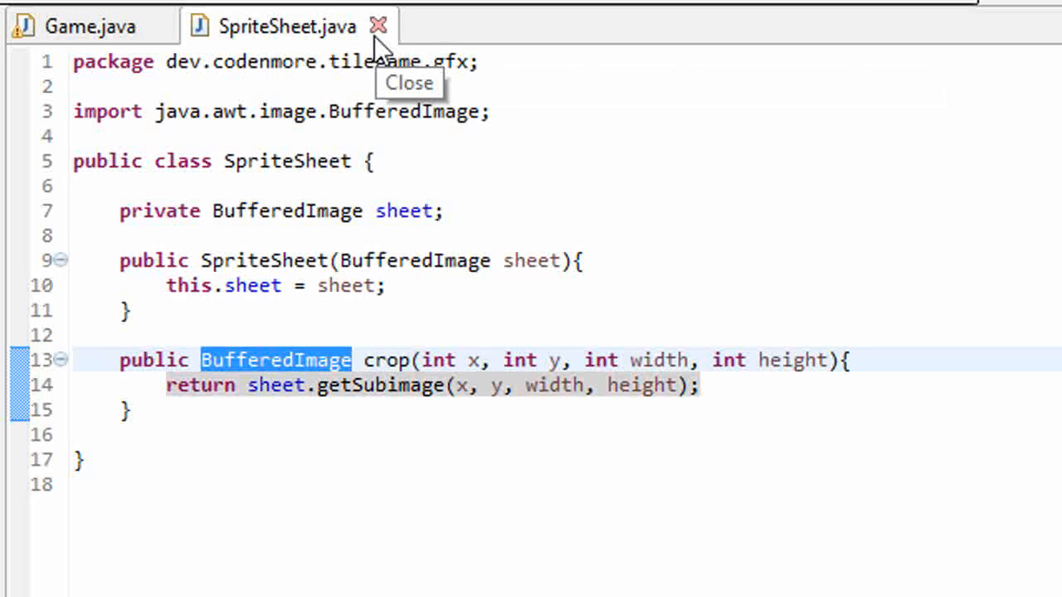
# Back in Game.java, declare a private SpriteSheet sheet field
pyautogui.click(379, 25)
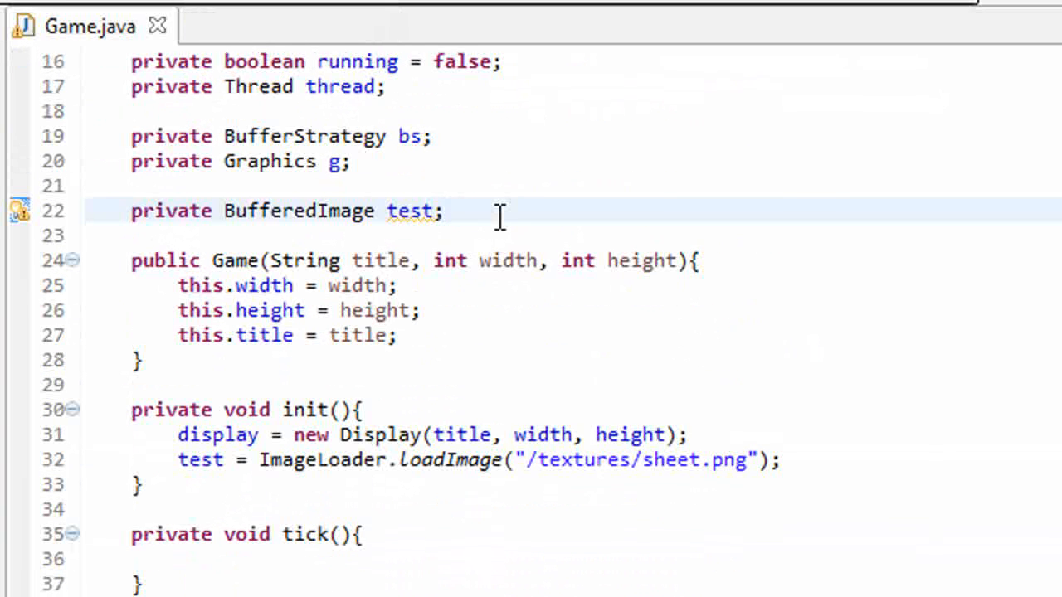
pyautogui.write('prvate S')
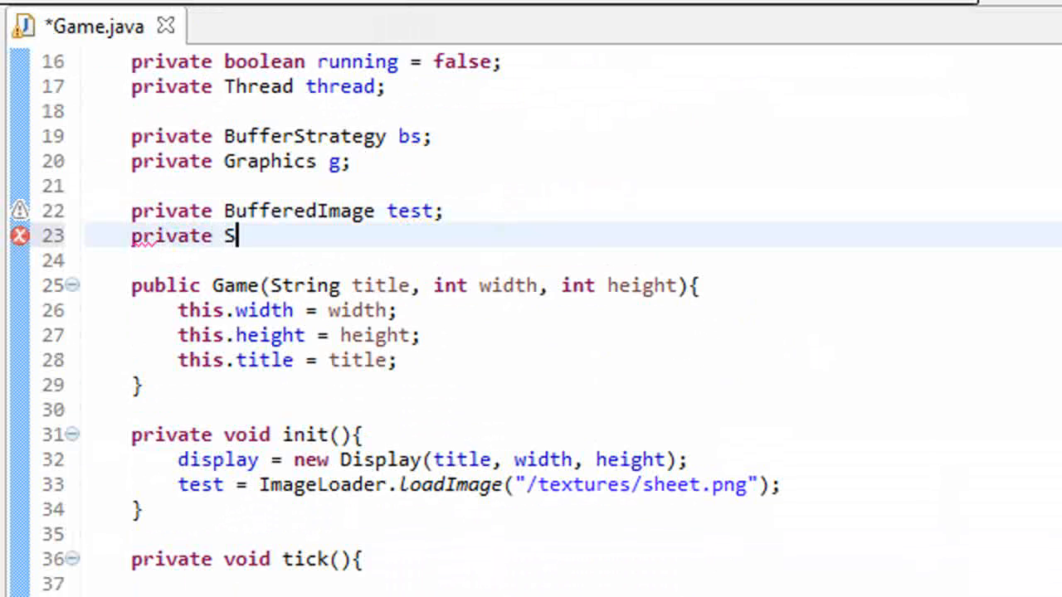
pyautogui.write('priteS')
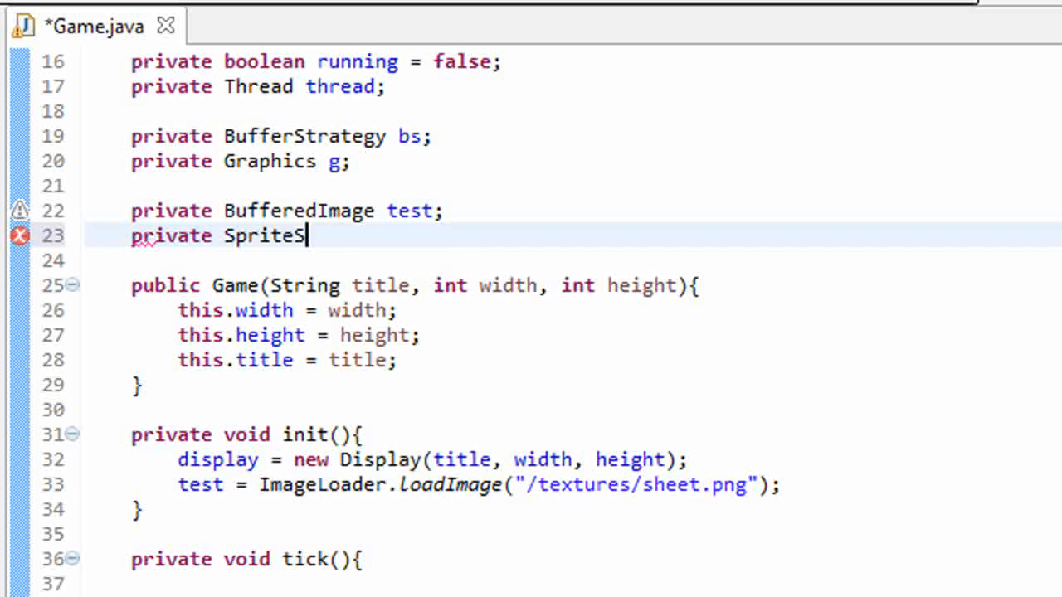
pyautogui.write('heet sheet;')
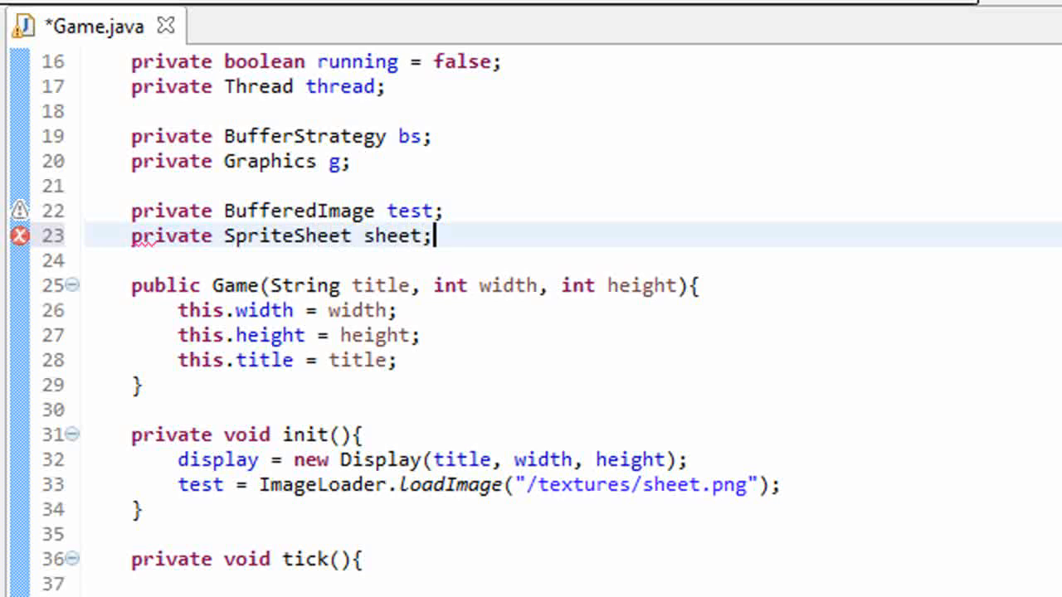
# In init, create sheet = new SpriteSheet(test) and save
pyautogui.scroll(-3)
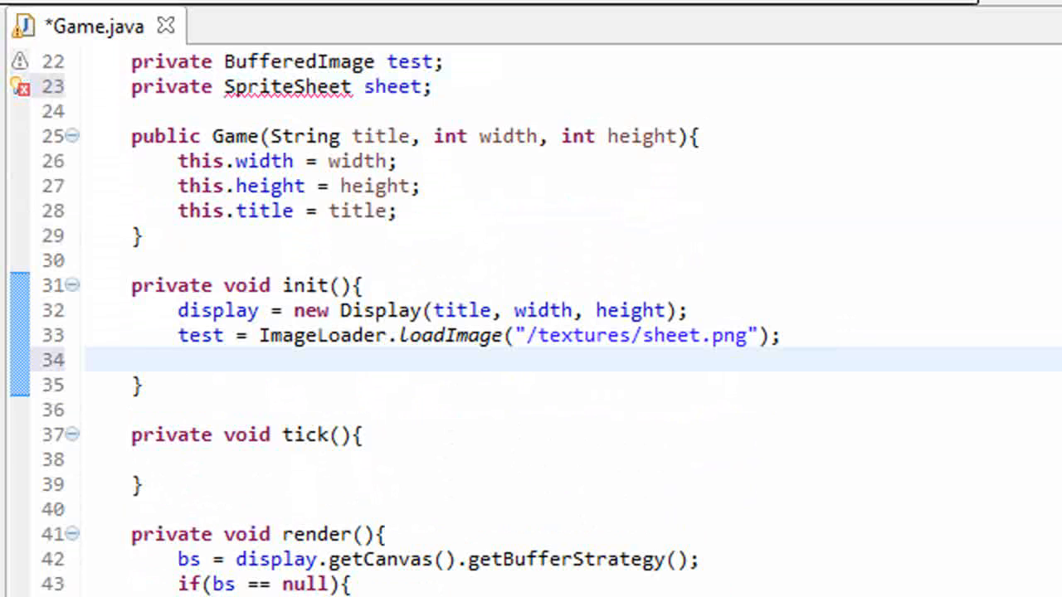
pyautogui.write('sheet')
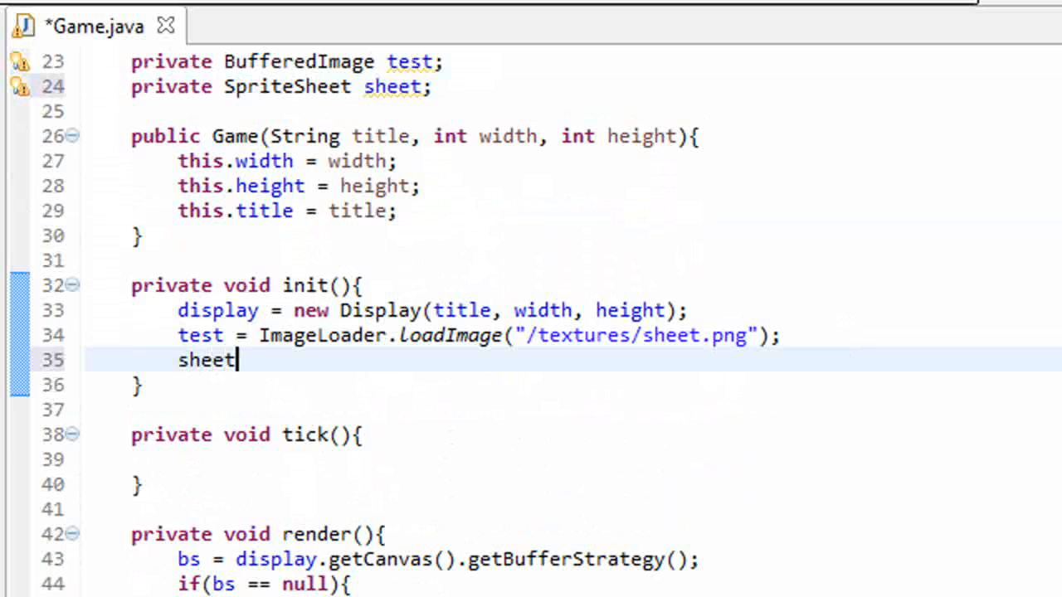
pyautogui.write('= new Sprite')
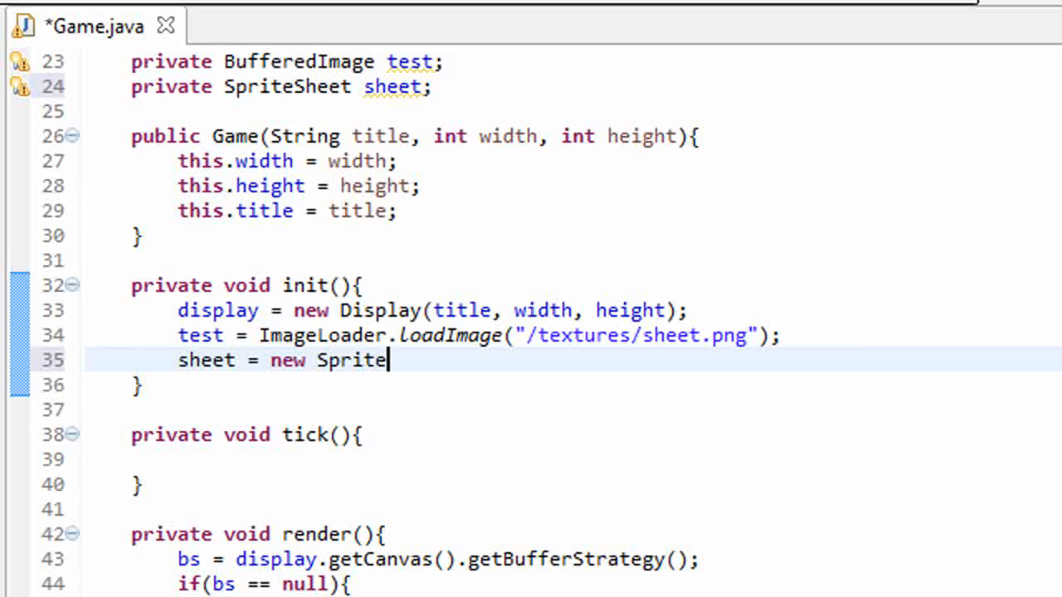
pyautogui.write('Sheet();')
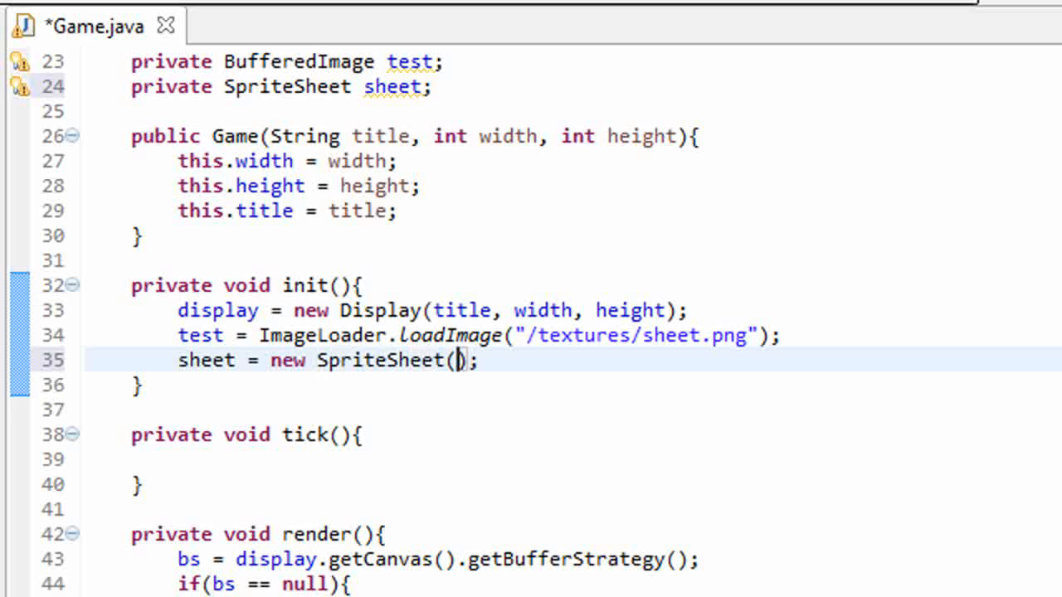
pyautogui.write('test')
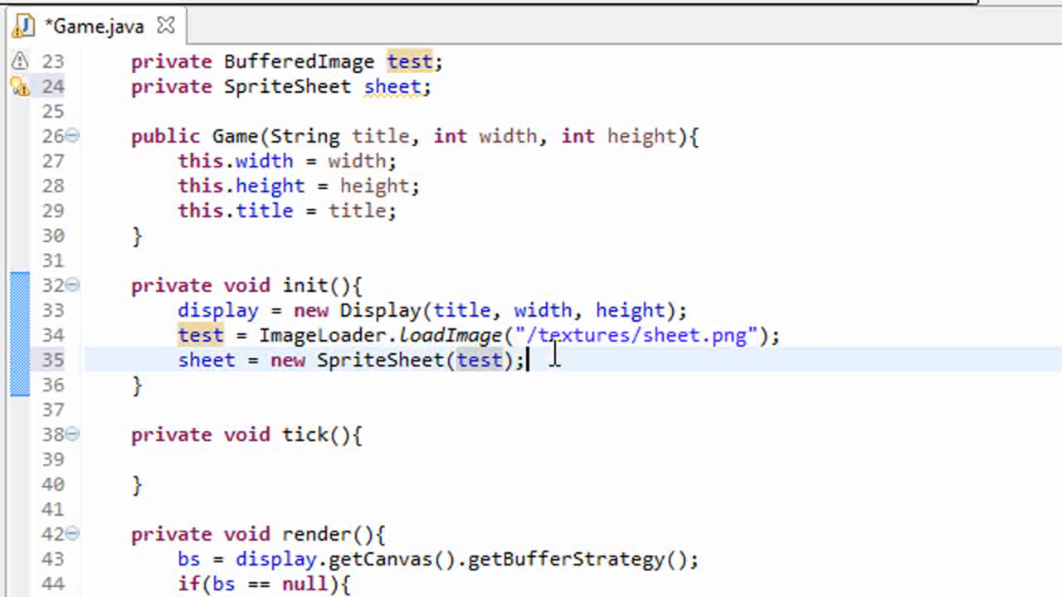
pyautogui.press('ctrl+s')
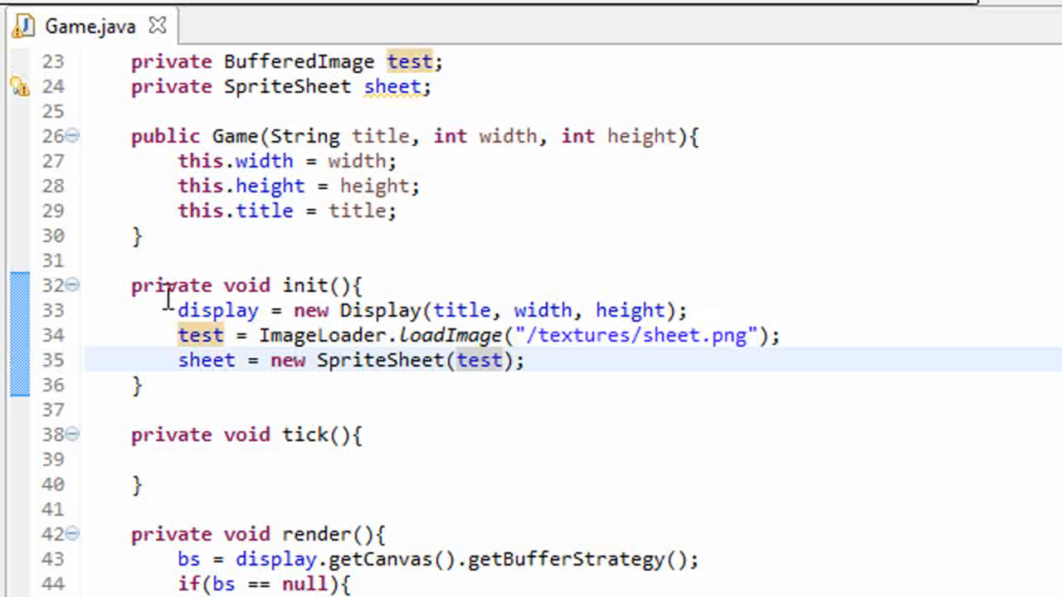
# In render, add g.drawImage(sheet.crop(...), 5, 5, null) using the drawImage completion, and save
pyautogui.scroll(-3)
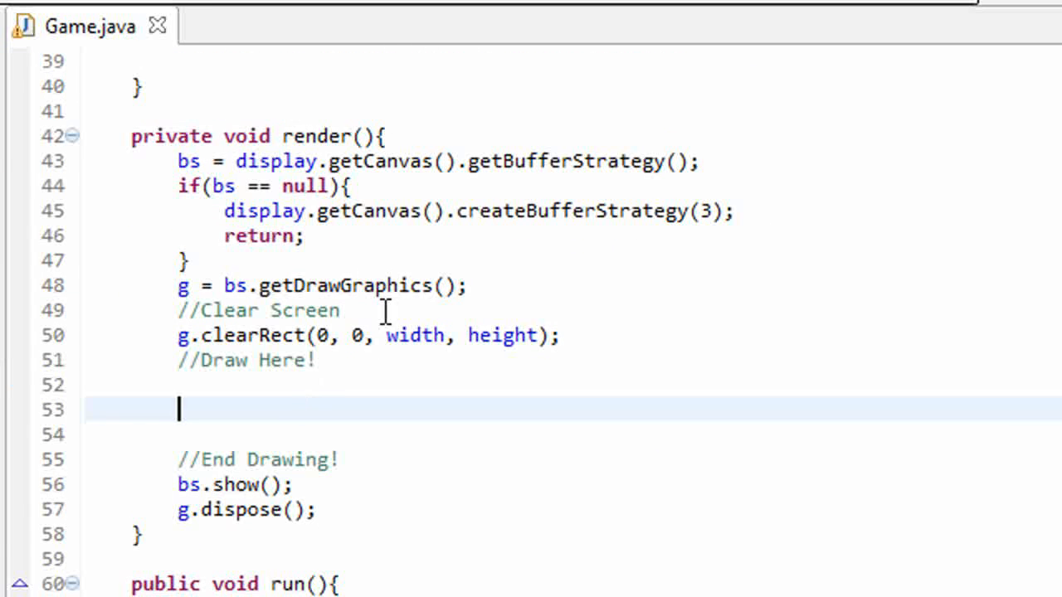
pyautogui.write('g.')
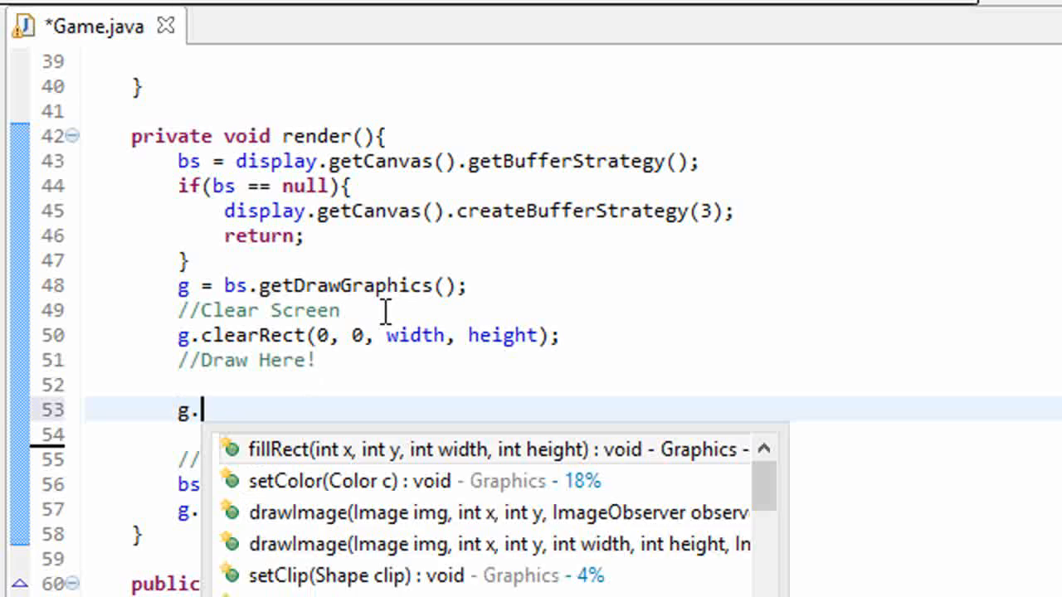
pyautogui.click(497, 511)
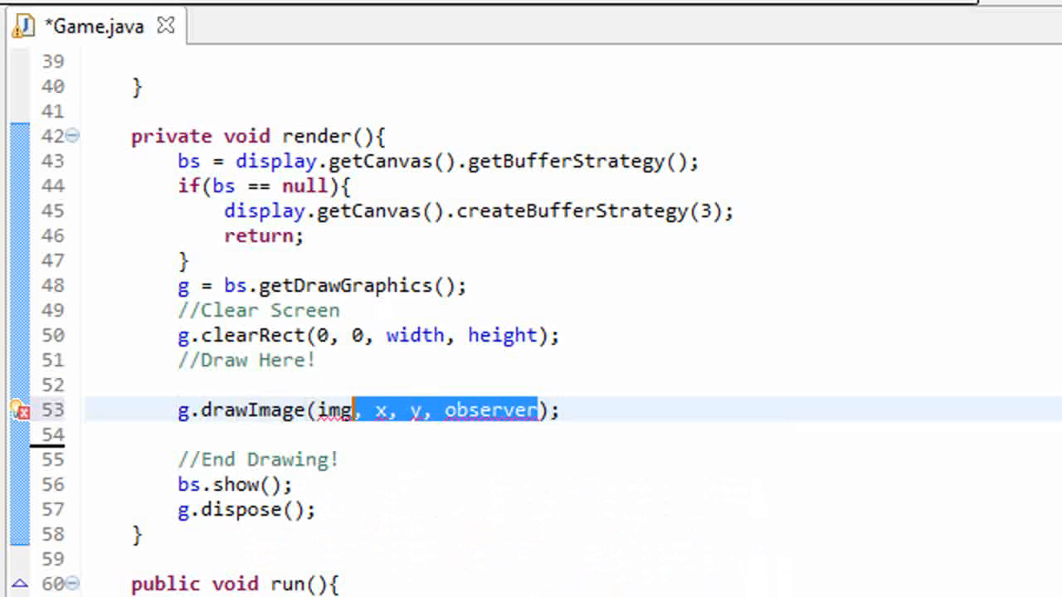
pyautogui.press('Delete')
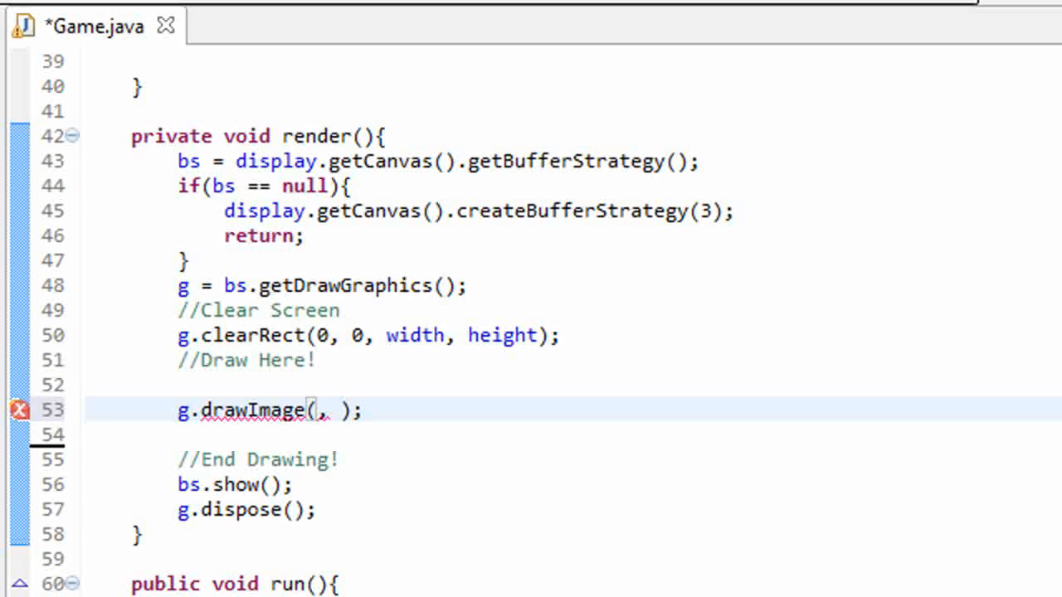
pyautogui.write('5, 5, n')
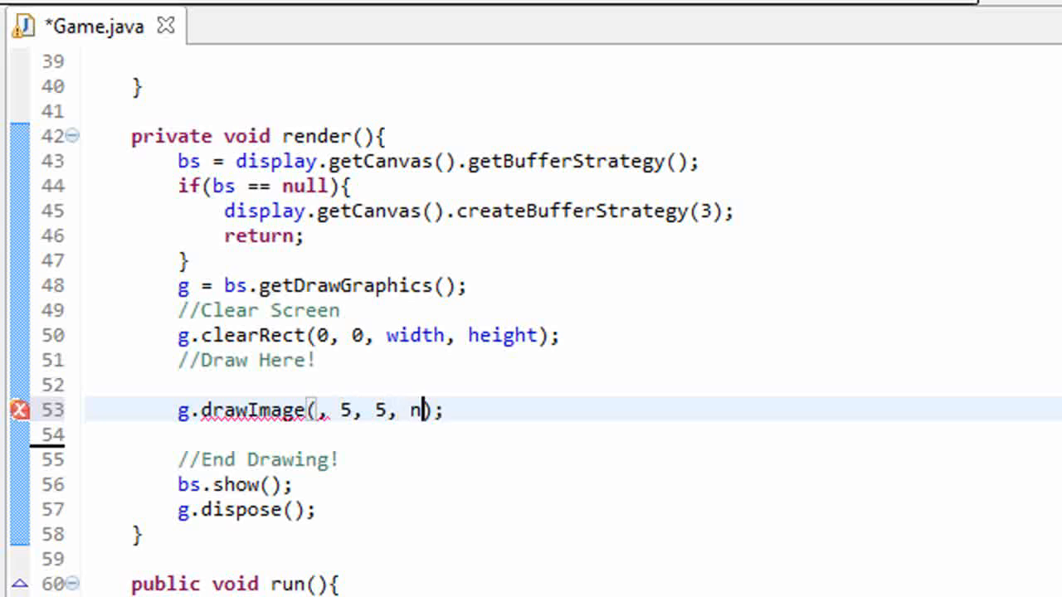
pyautogui.write('ull')
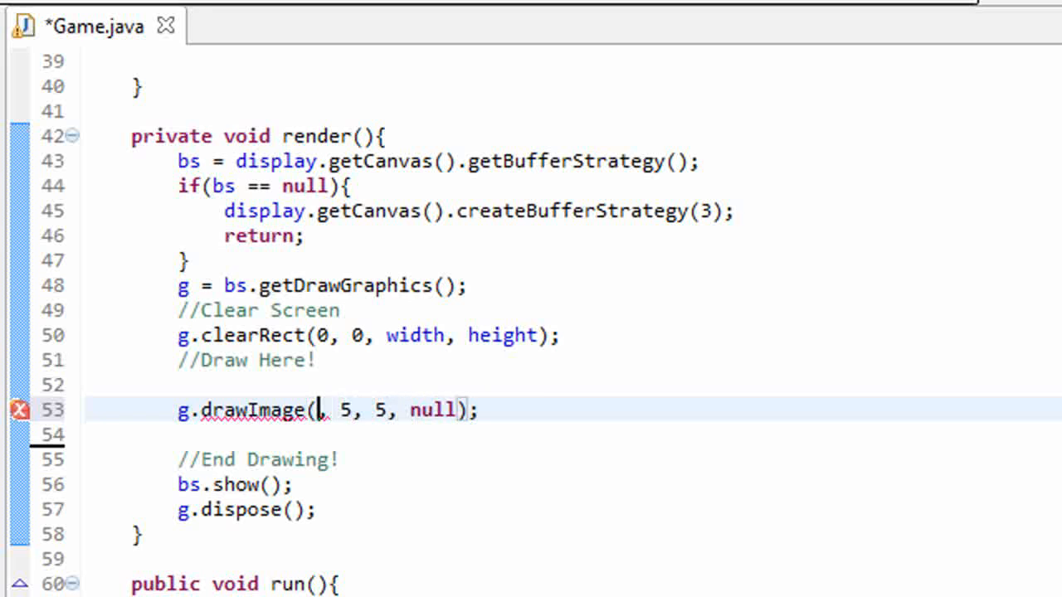
pyautogui.press('ctrl+s')
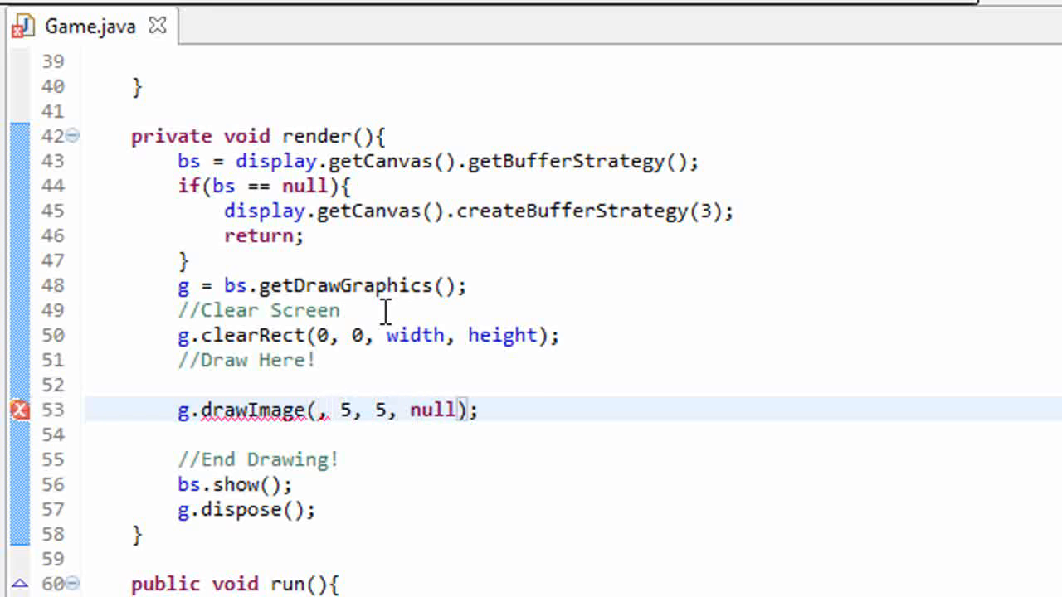
pyautogui.write('sheet')
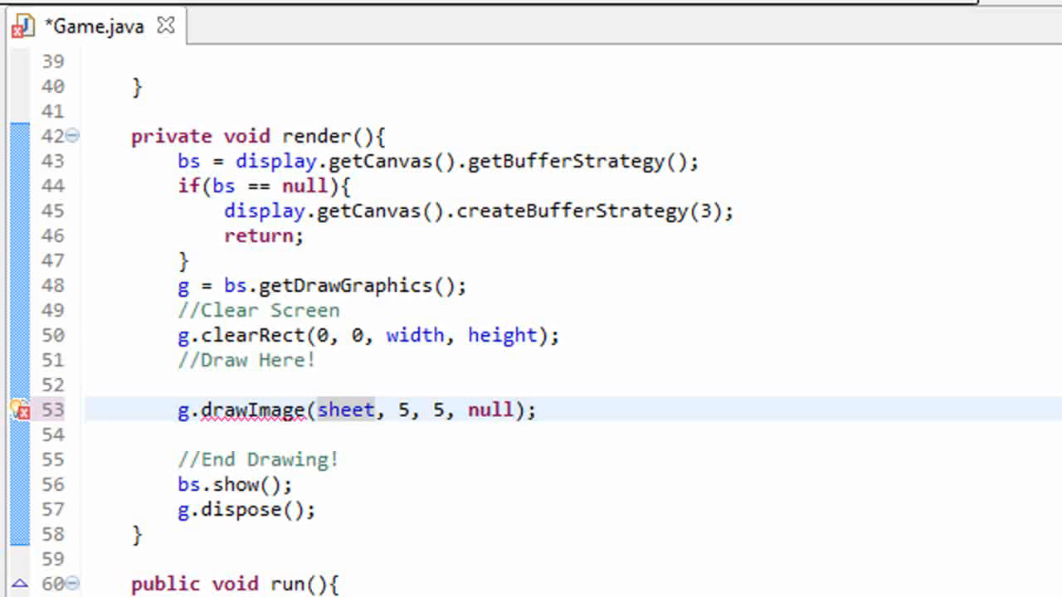
pyautogui.write('.crop(x, y, width, height')
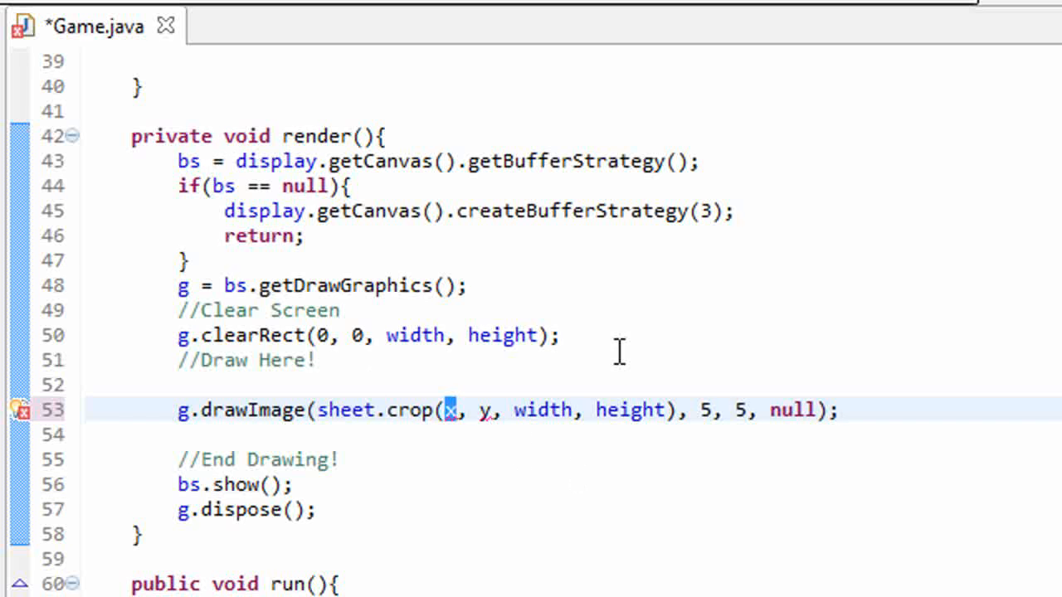
# Set the crop arguments to 32, 0, 32, 32 and run the game to show the smiley tile
pyautogui.write('0')
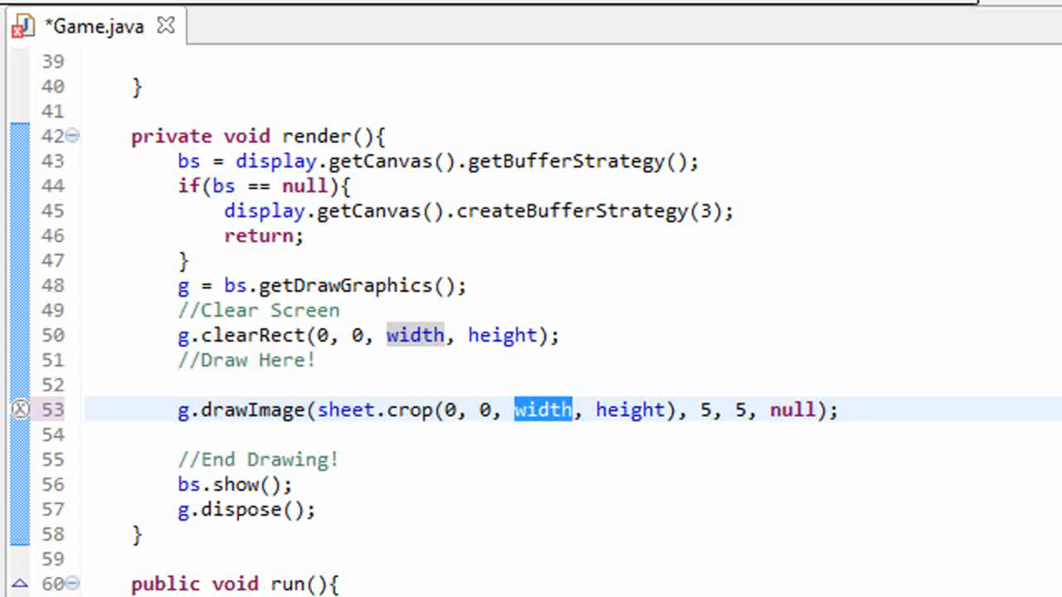
pyautogui.write('32')
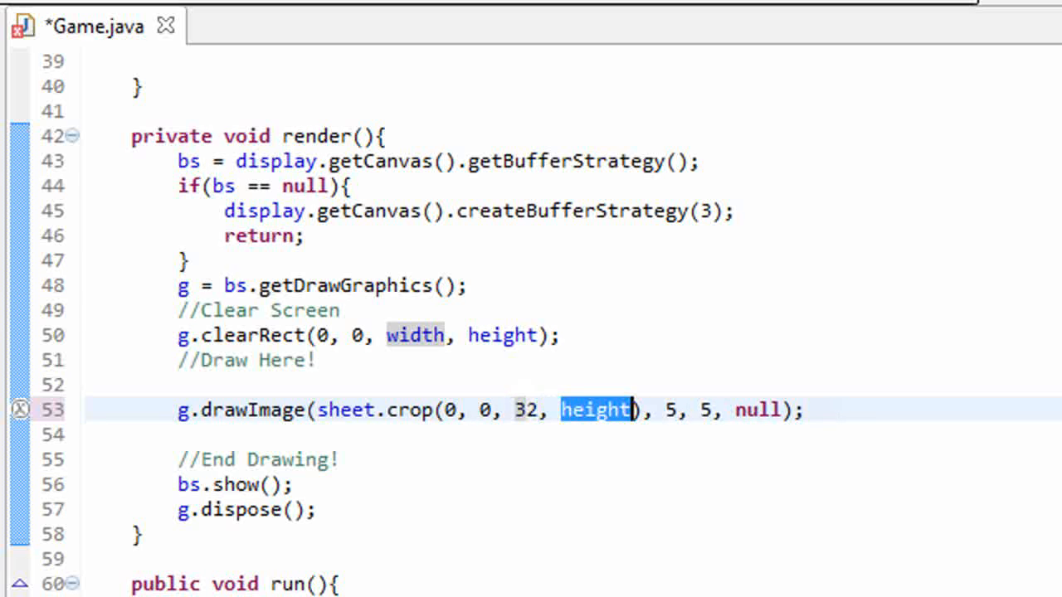
pyautogui.write('32')
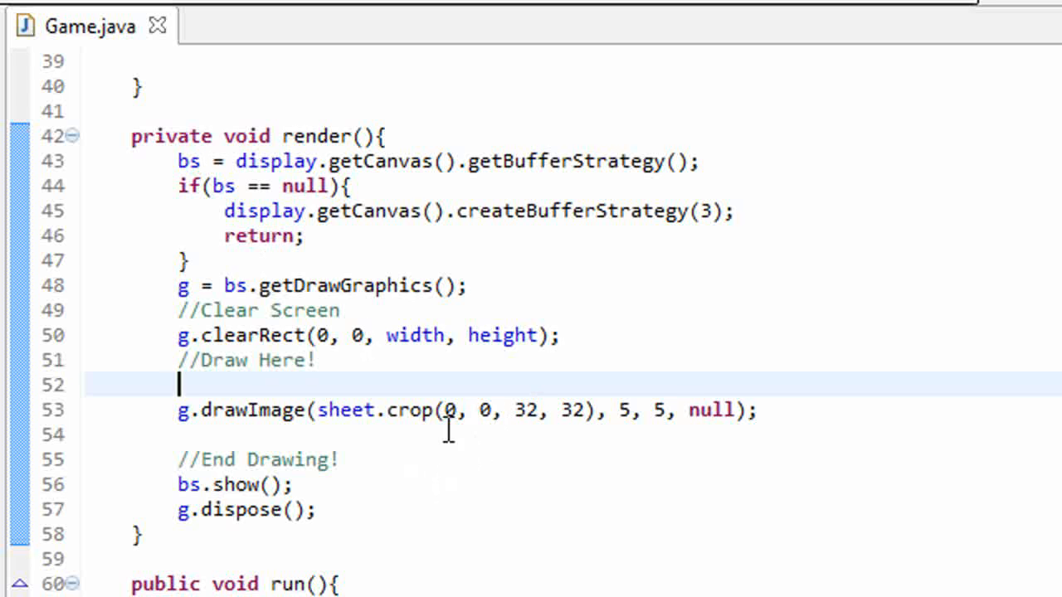
pyautogui.write('32')
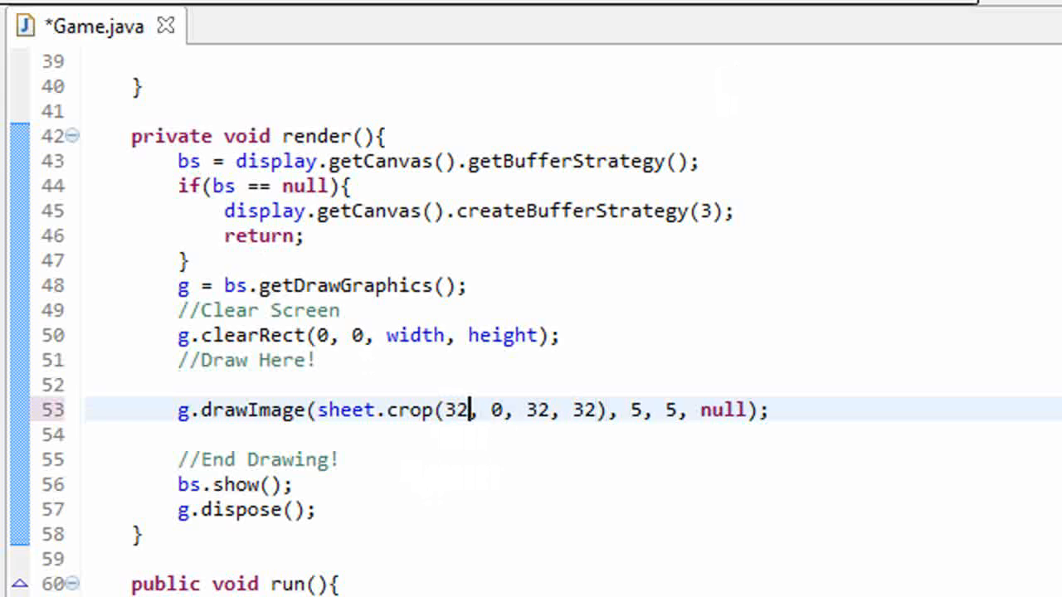
pyautogui.press('ctrl+s')
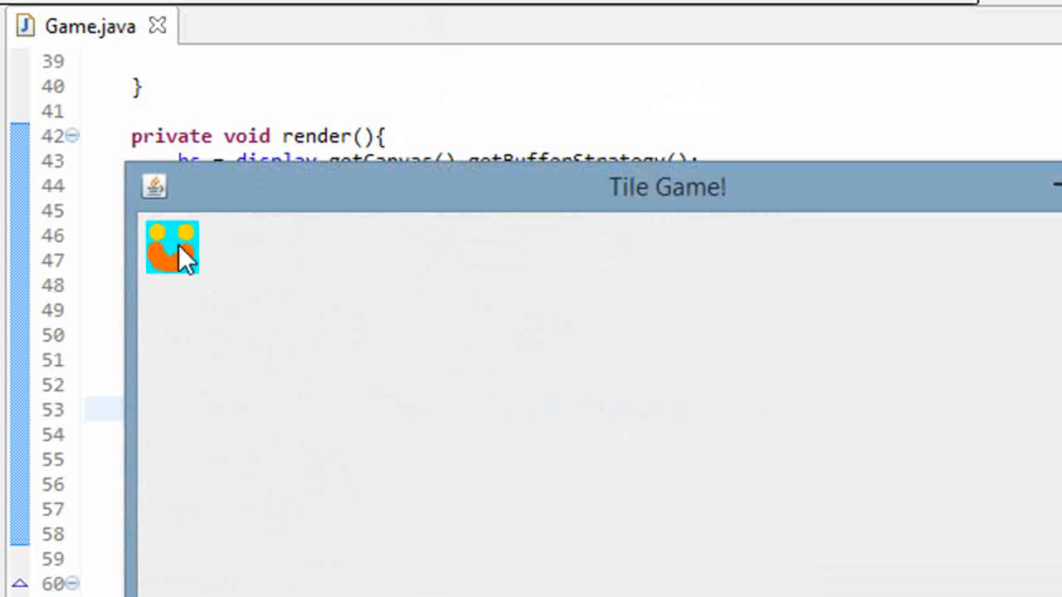
pyautogui.moveTo(232, 249)
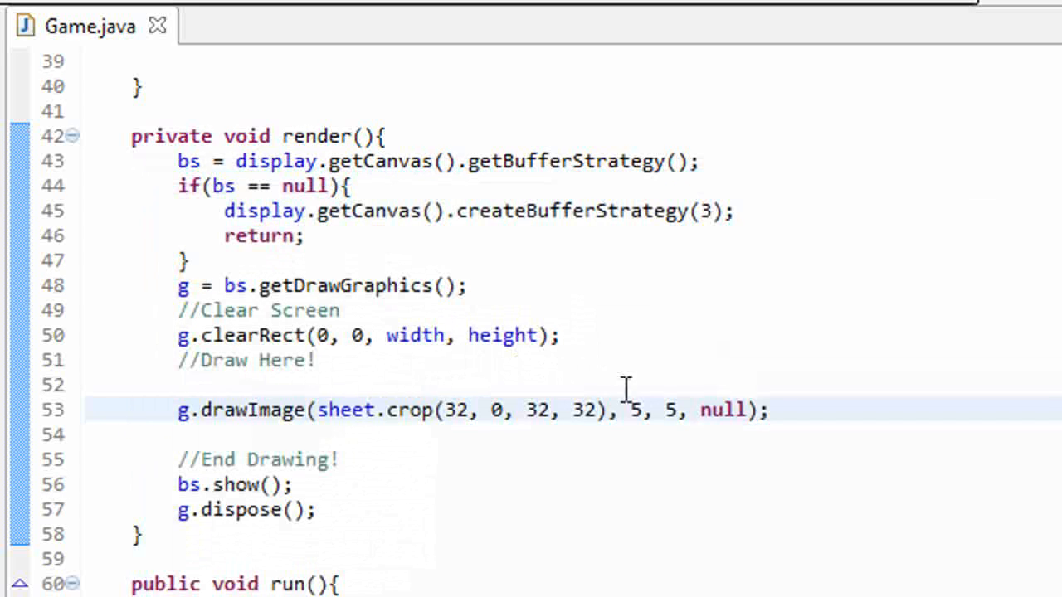
# Select the whole drawImage line in render after closing the Tile Game window
pyautogui.tripleClick(456, 408)
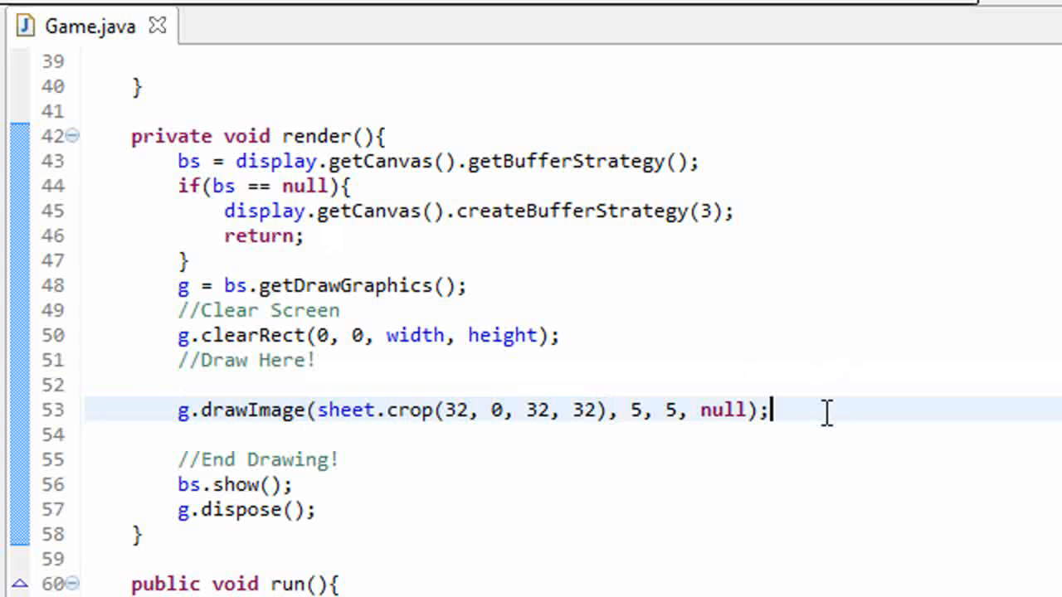
pyautogui.tripleClick(473, 408)
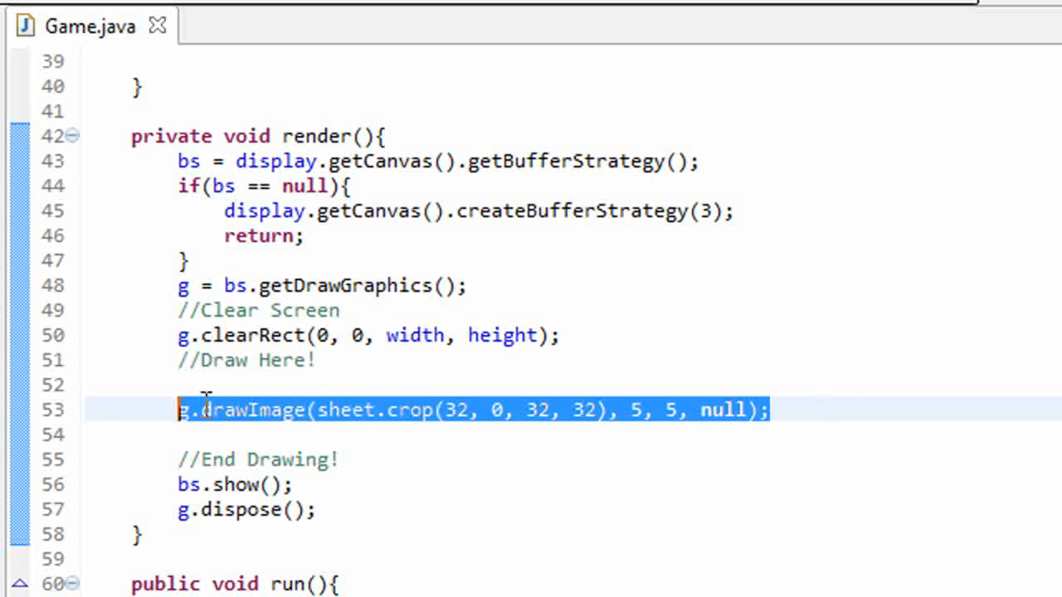
pyautogui.moveTo(272, 390)
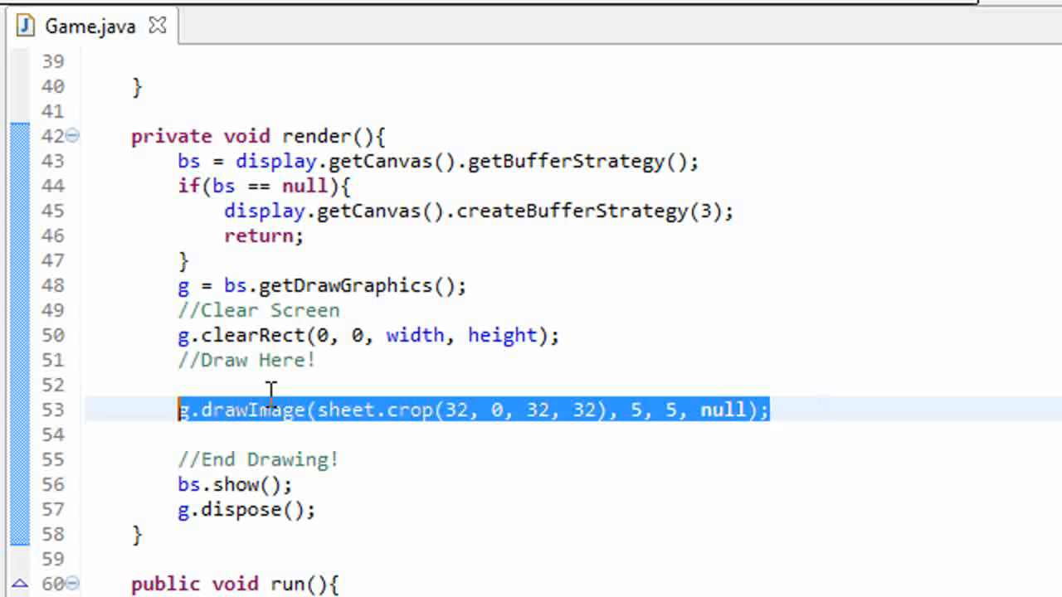